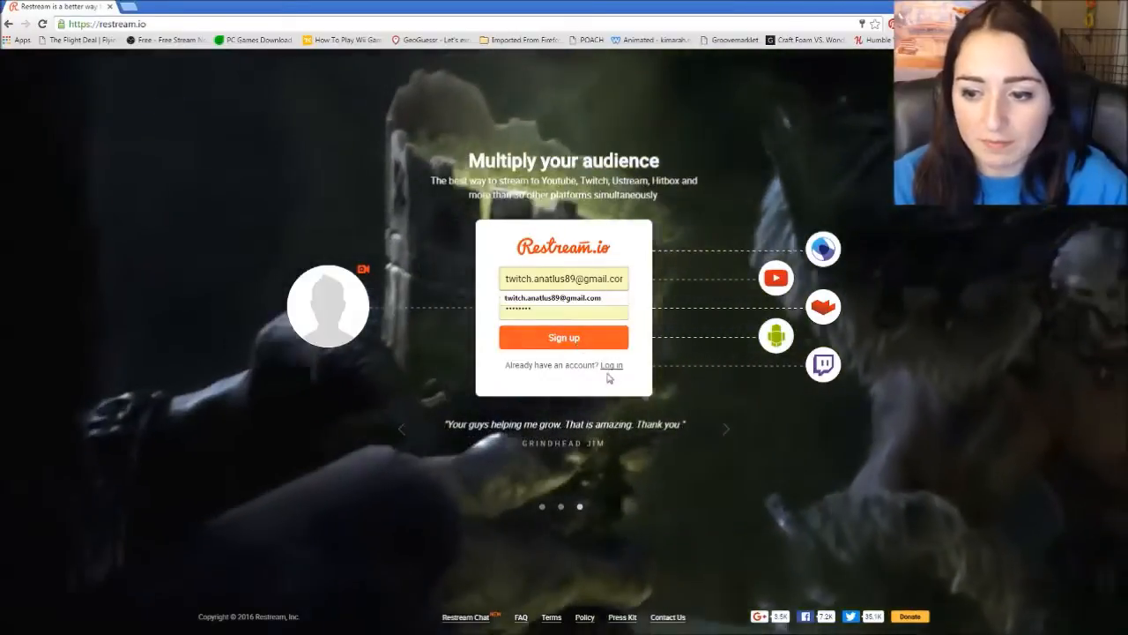
Log in to the Restream.io account.
{"action": "left_click", "coordinate": [610, 365]}
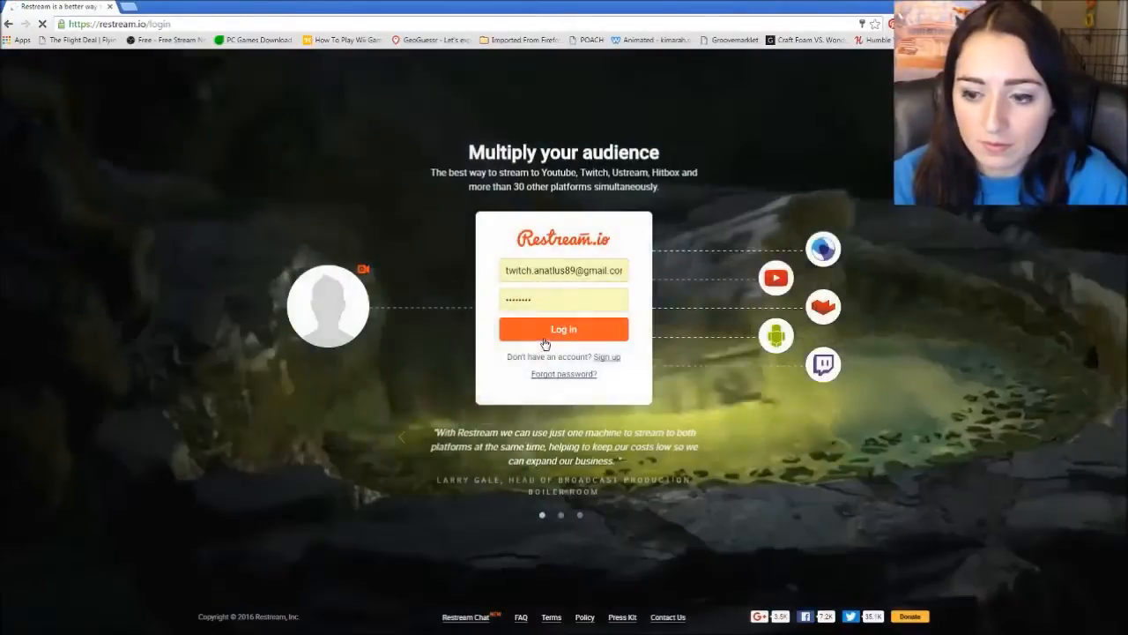
{"action": "left_click", "coordinate": [564, 330]}
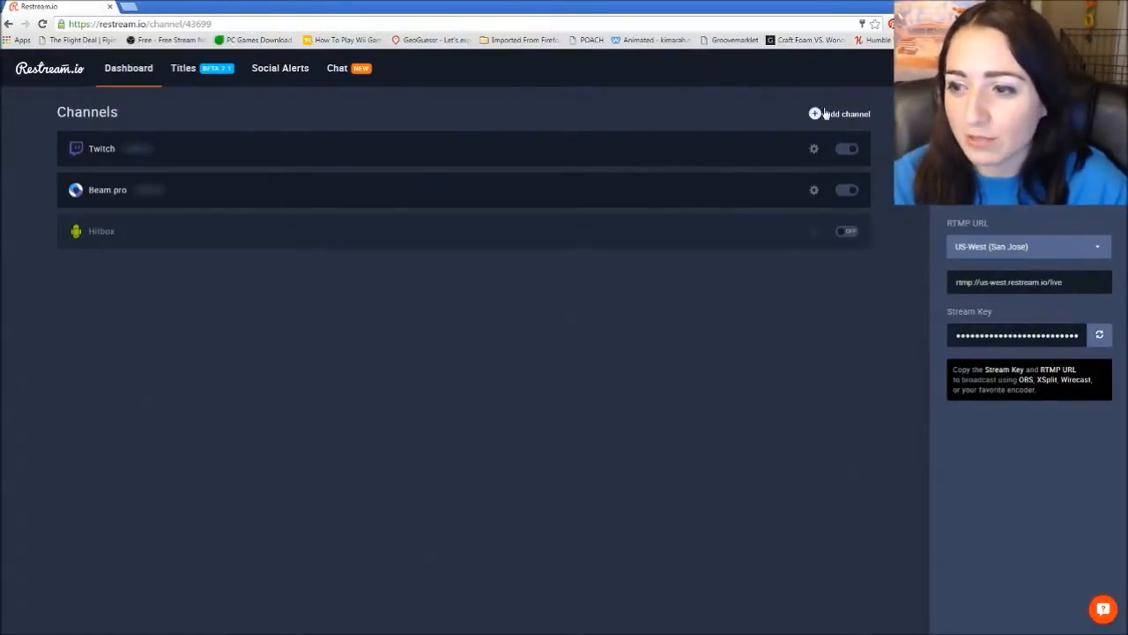
Add YouTube Stream Now as a new channel from the service grid.
{"action": "left_click", "coordinate": [846, 113]}
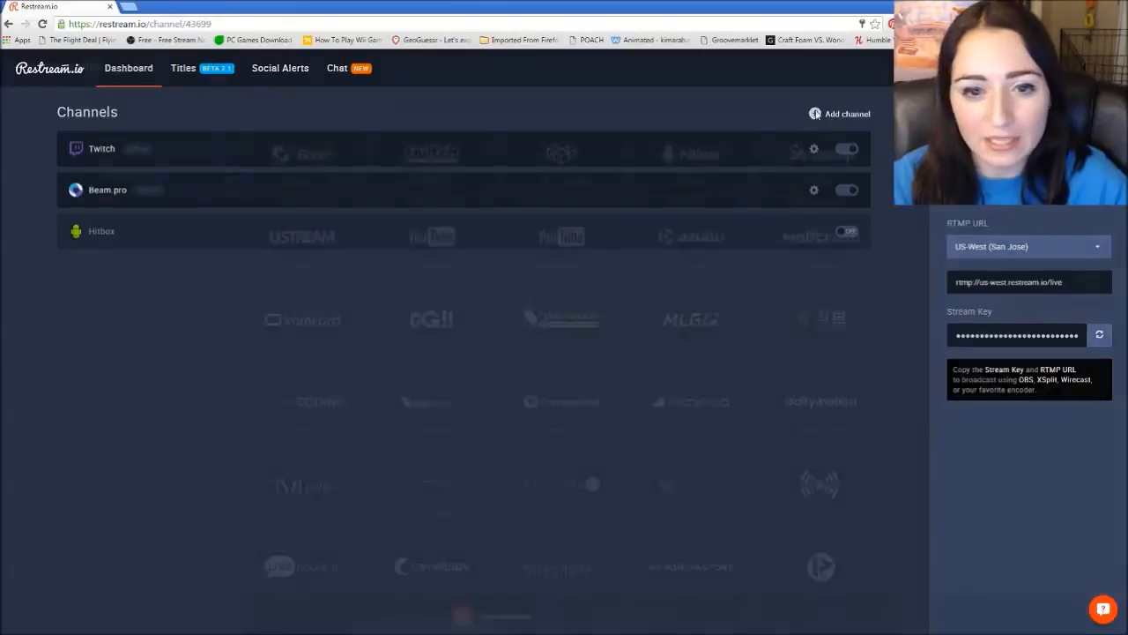
{"action": "left_click", "coordinate": [840, 113]}
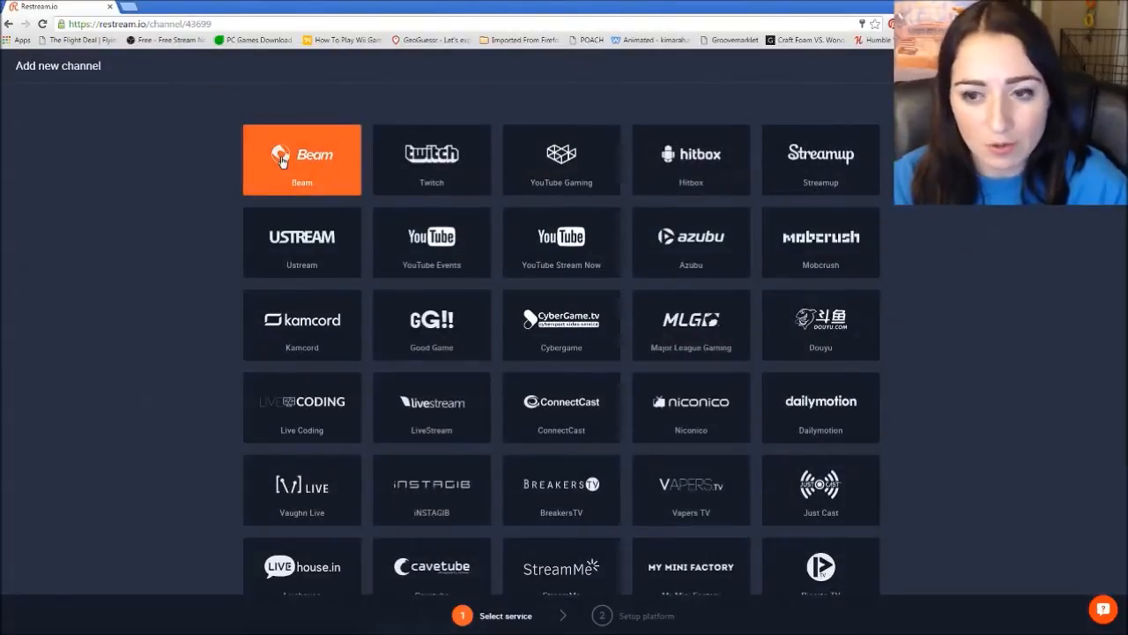
{"action": "left_click", "coordinate": [560, 158]}
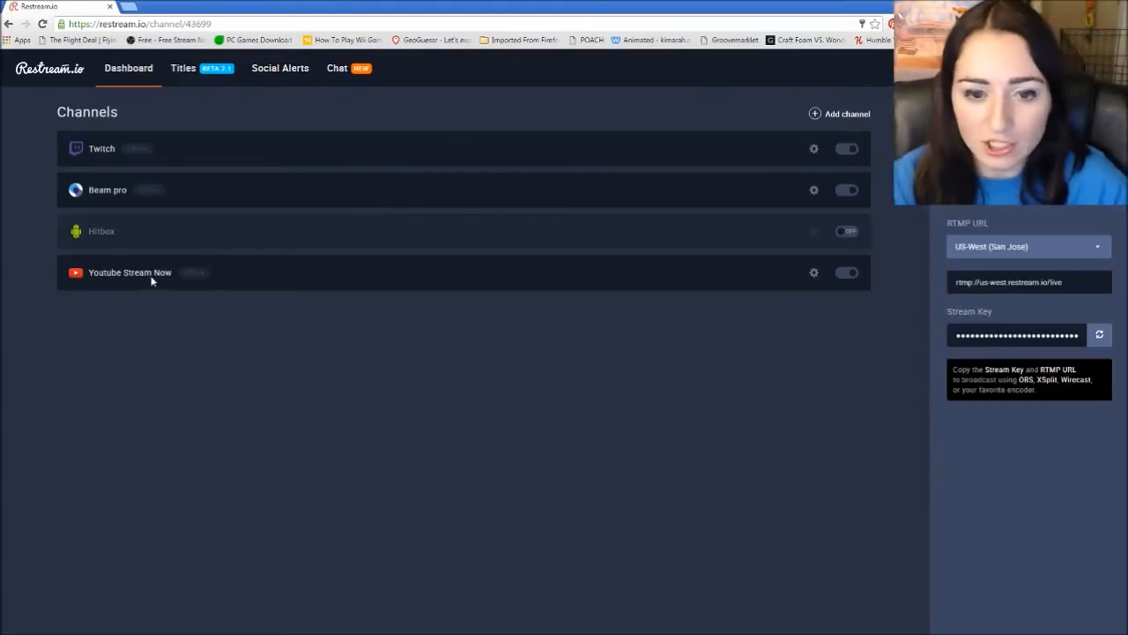
Turn off the YouTube Stream Now channel and keep the US-West (San Jose) RTMP server.
{"action": "left_click", "coordinate": [846, 272]}
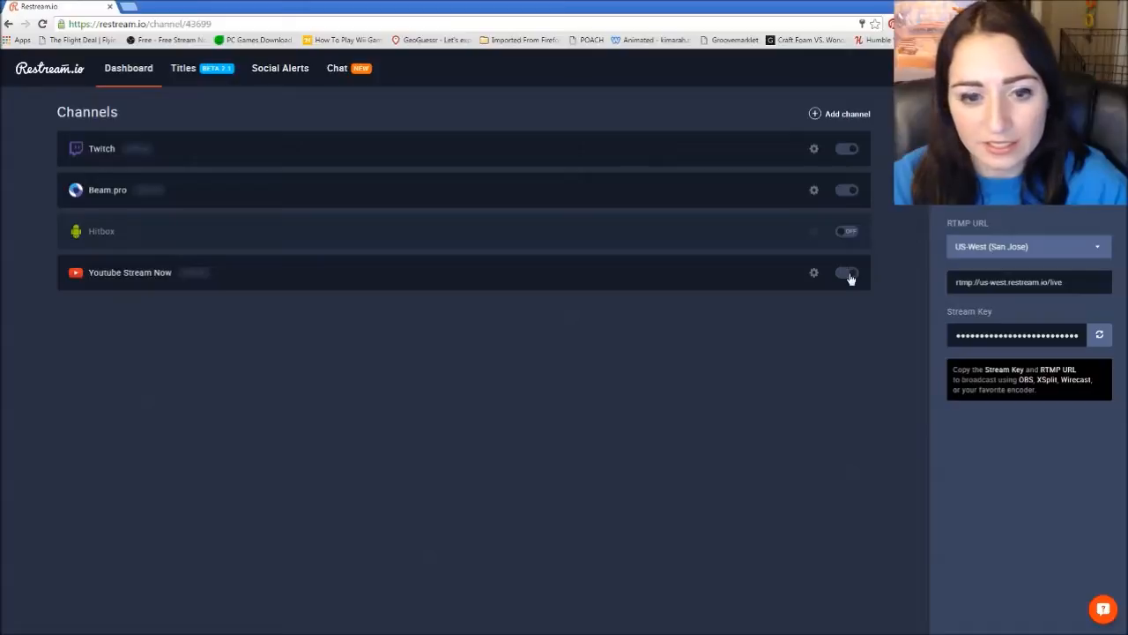
{"action": "left_click", "coordinate": [846, 272]}
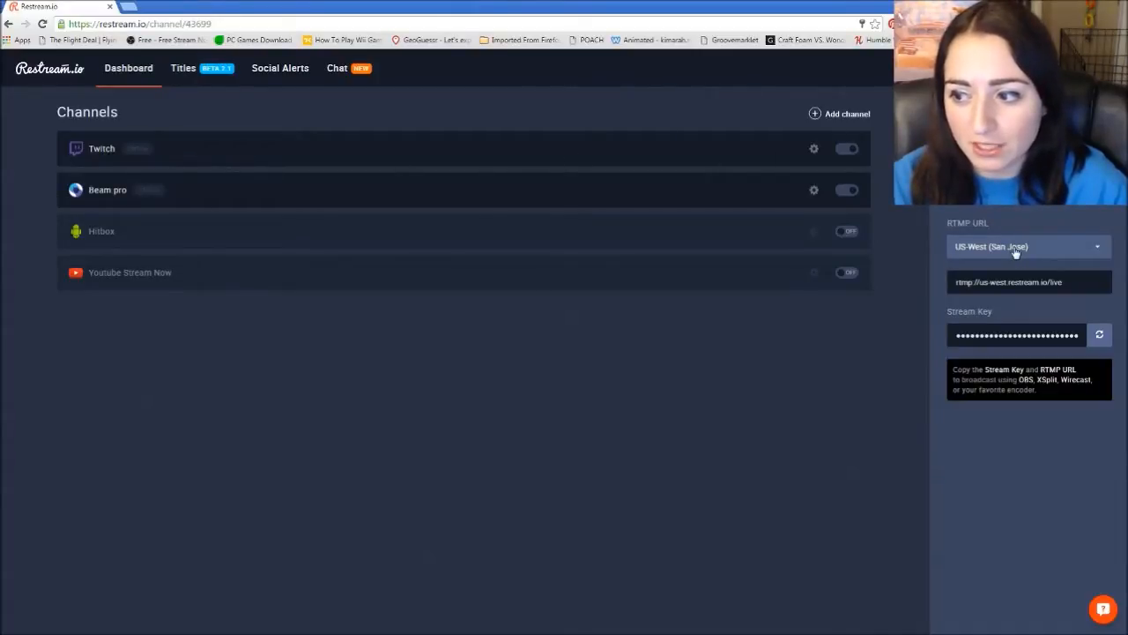
{"action": "left_click", "coordinate": [1026, 247]}
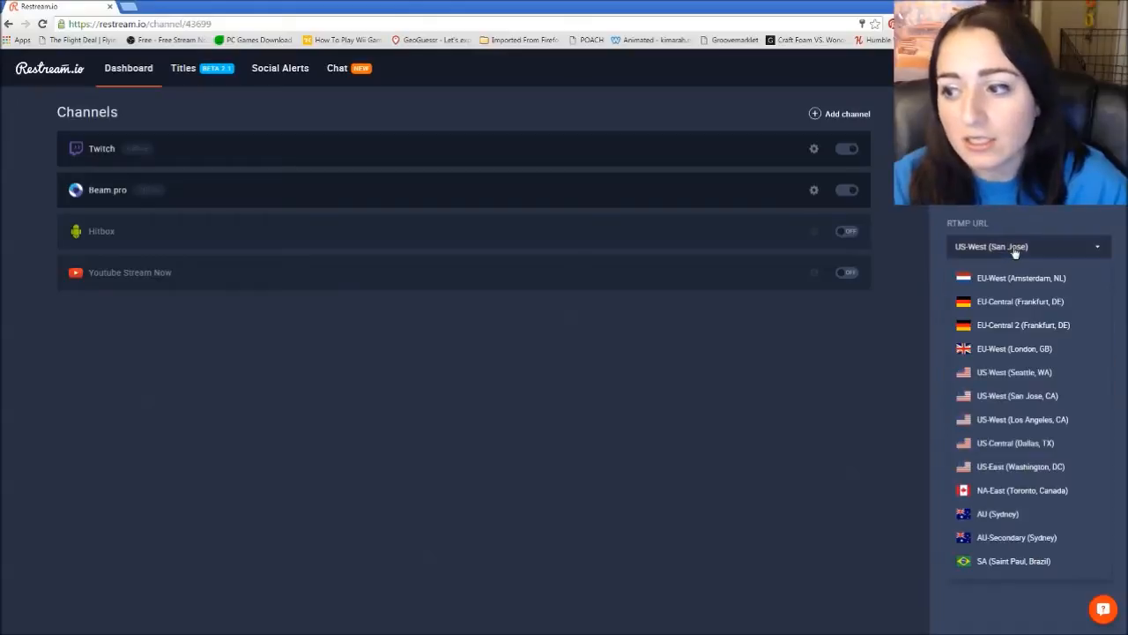
{"action": "left_click", "coordinate": [1016, 247]}
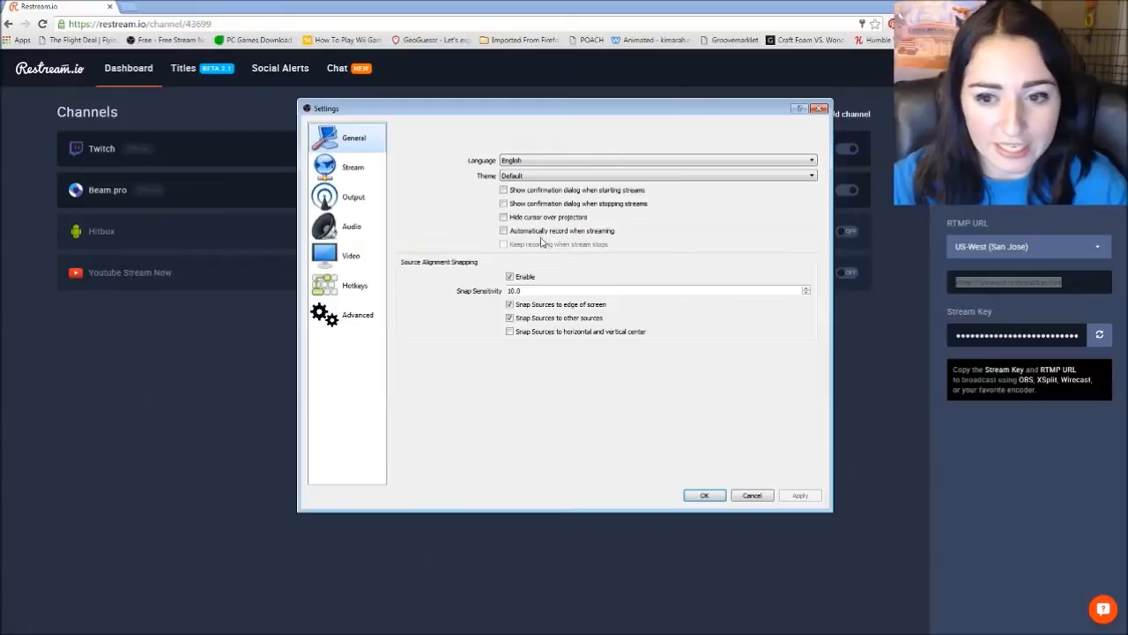
Set the OBS stream service to Restream.io with the US-West (San Jose) server and apply.
{"action": "left_click", "coordinate": [352, 166]}
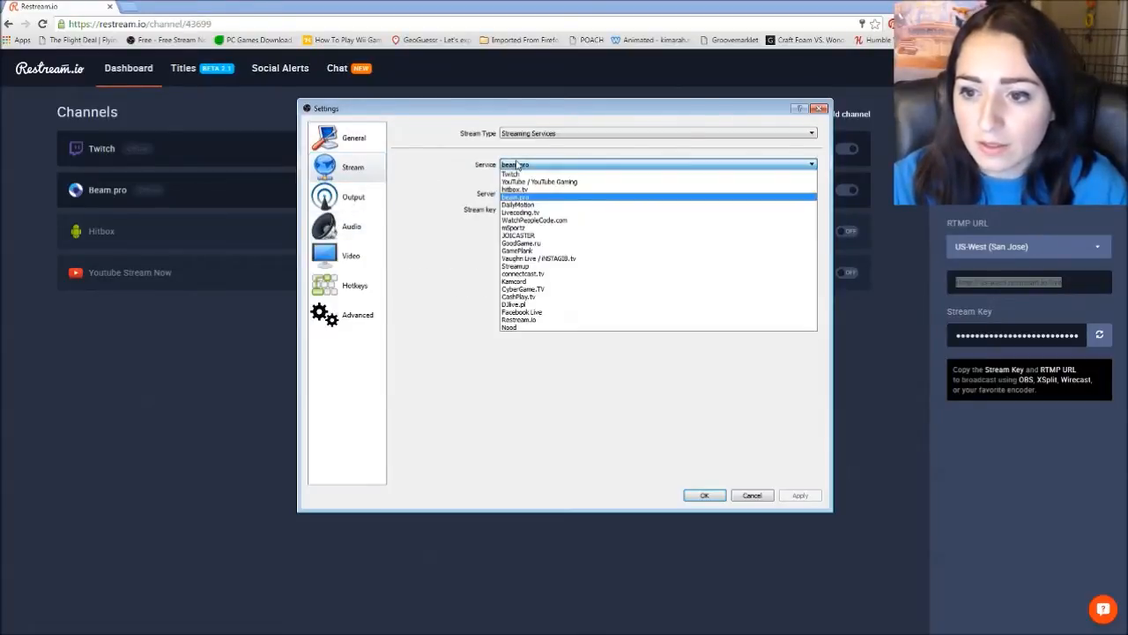
{"action": "left_click", "coordinate": [515, 192]}
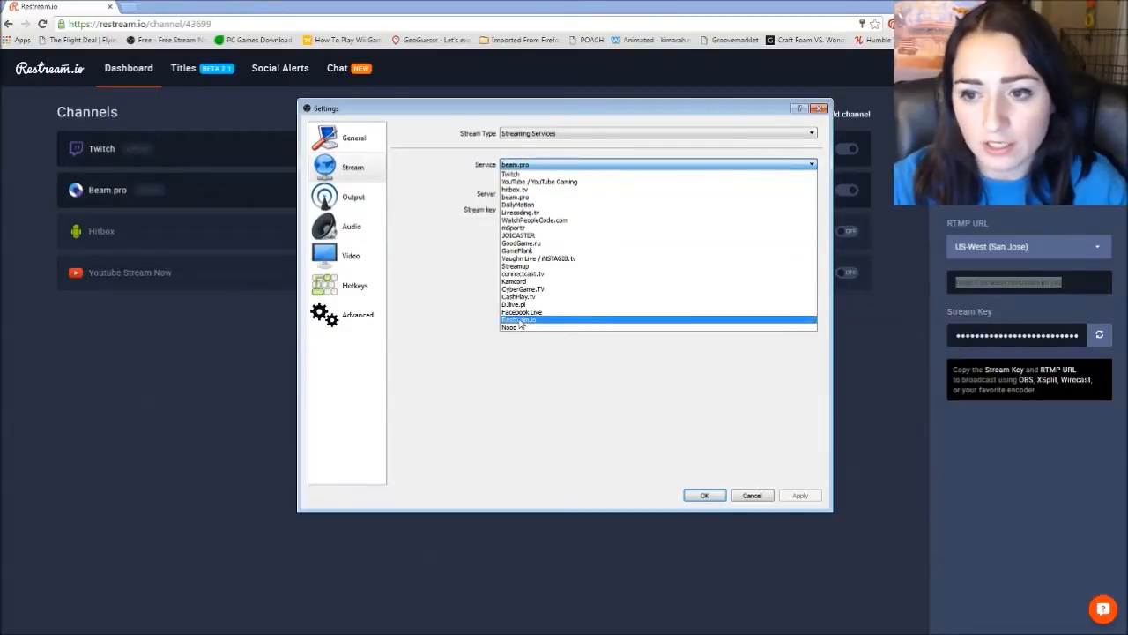
{"action": "left_click", "coordinate": [518, 319]}
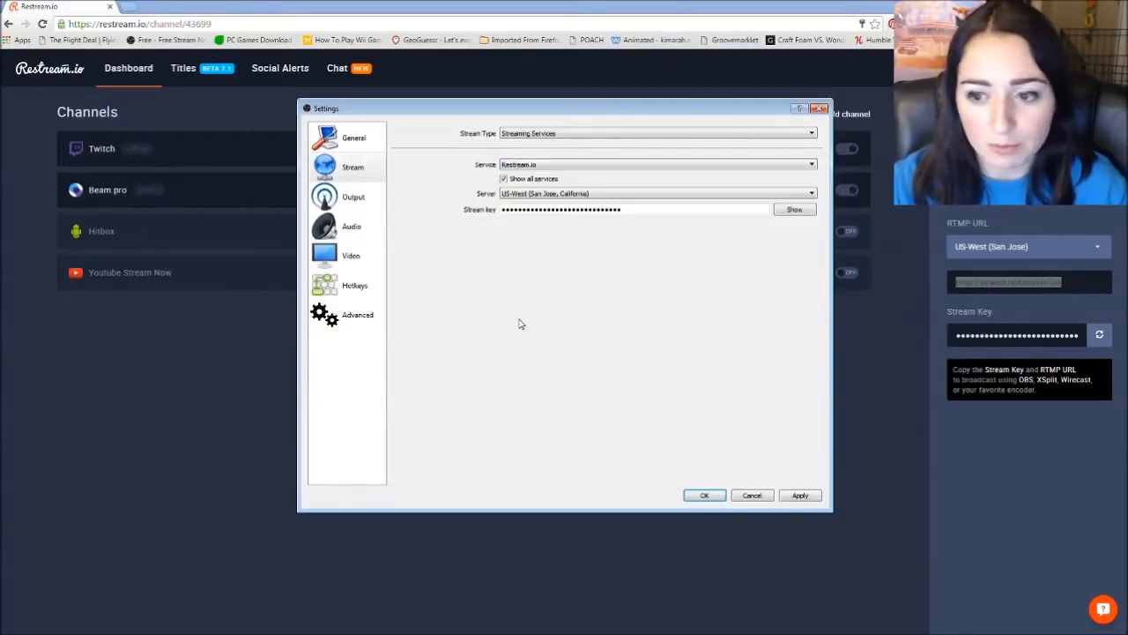
{"action": "left_click", "coordinate": [704, 494]}
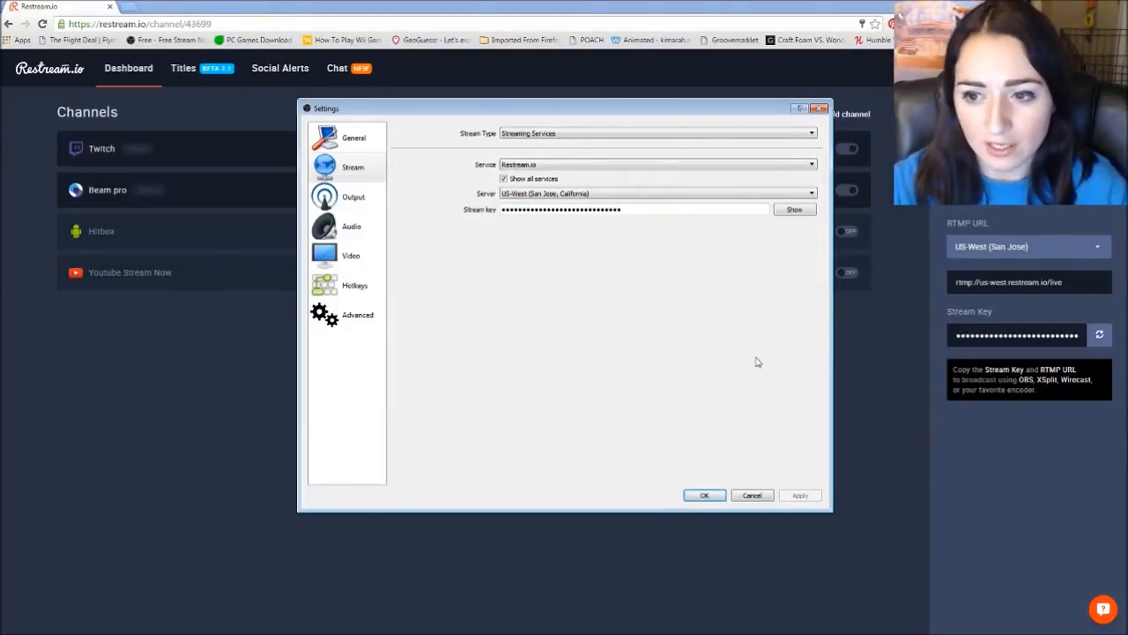
{"action": "mouse_move", "coordinate": [753, 349]}
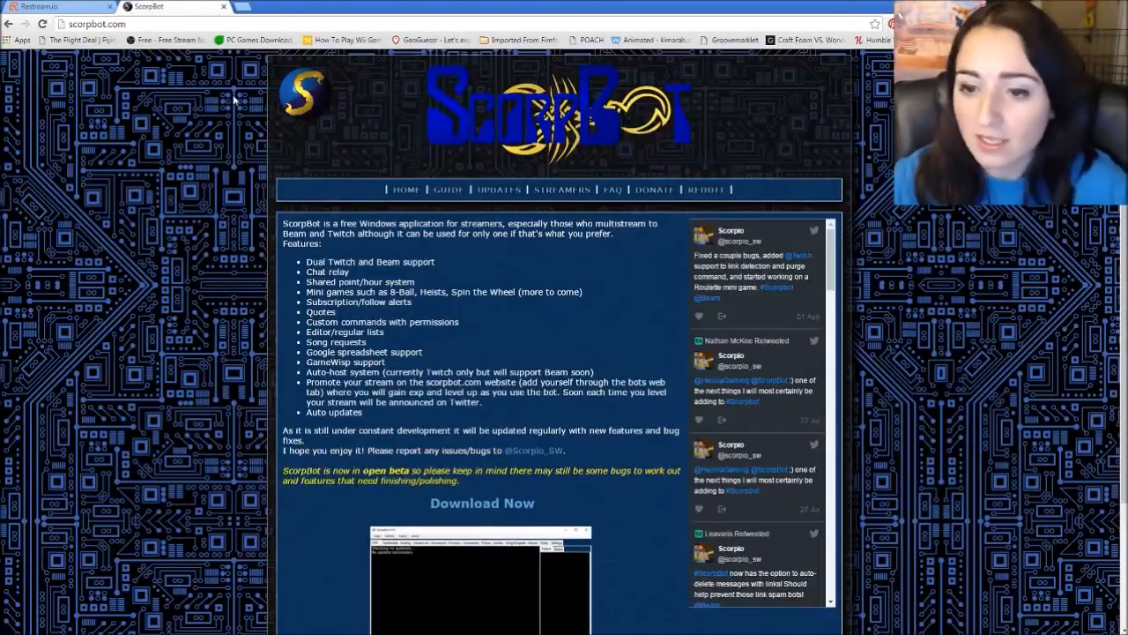
Read through the ScorpBot feature list, then switch to the Twitch channel page.
{"action": "scroll", "scroll_direction": "down", "scroll_amount": 3}
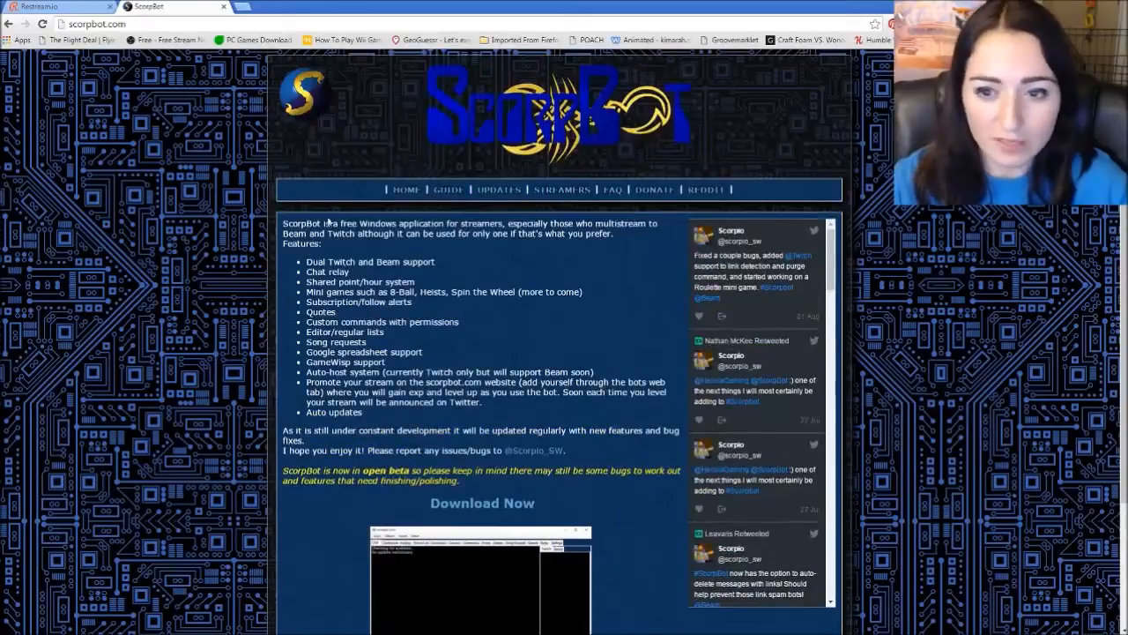
{"action": "scroll", "scroll_direction": "down", "scroll_amount": 3}
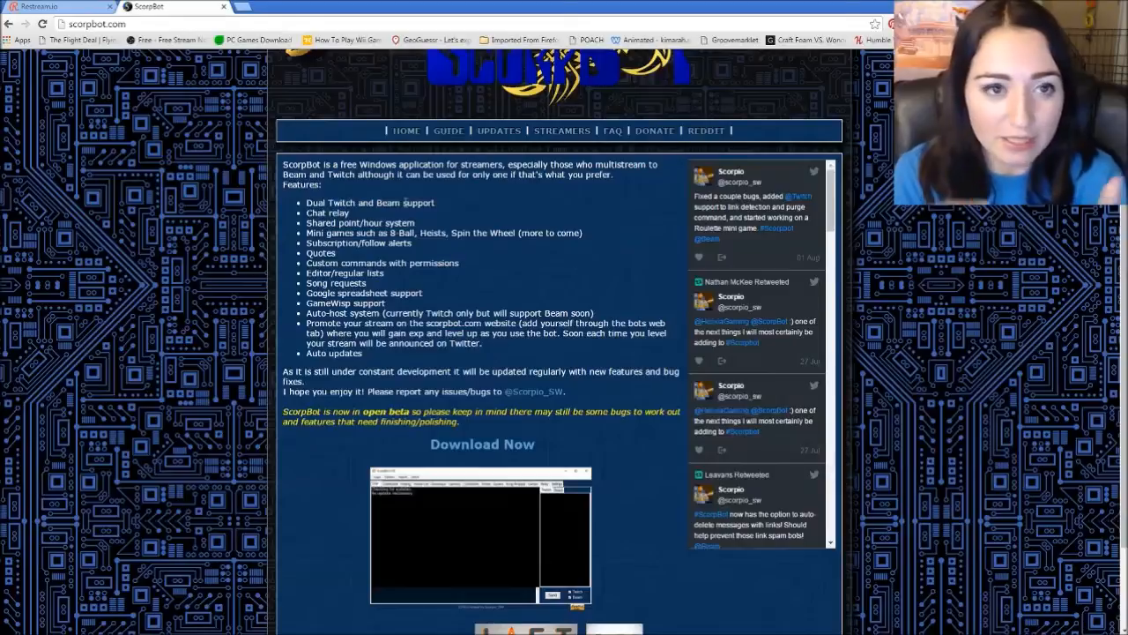
{"action": "left_click", "coordinate": [332, 7]}
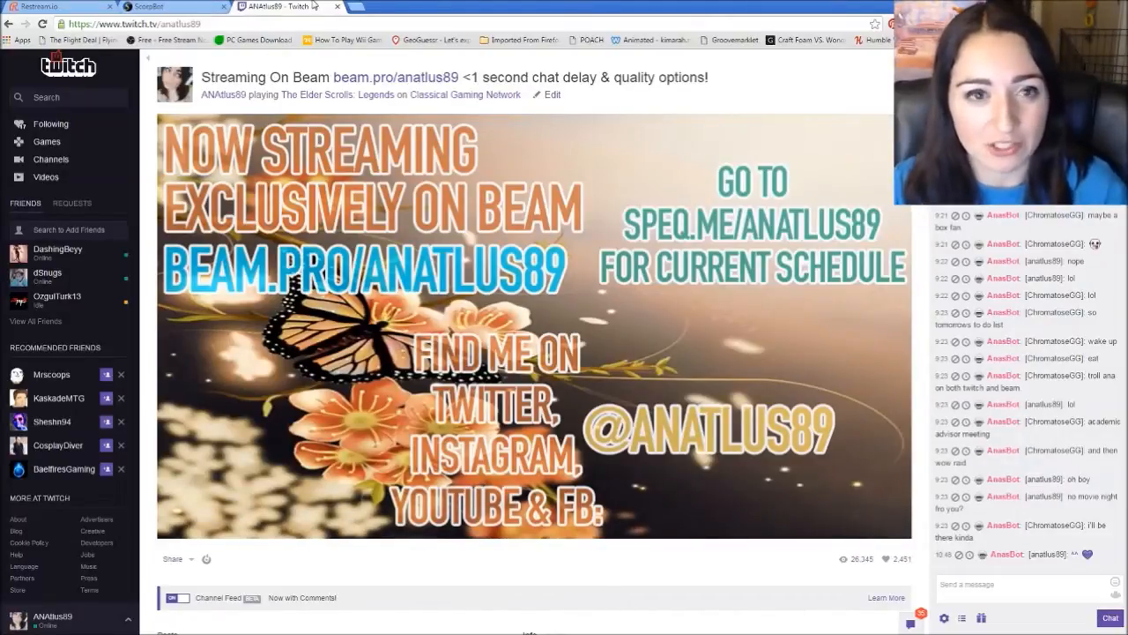
Return from the Twitch channel page to the ScorpBot website.
{"action": "left_click", "coordinate": [155, 7]}
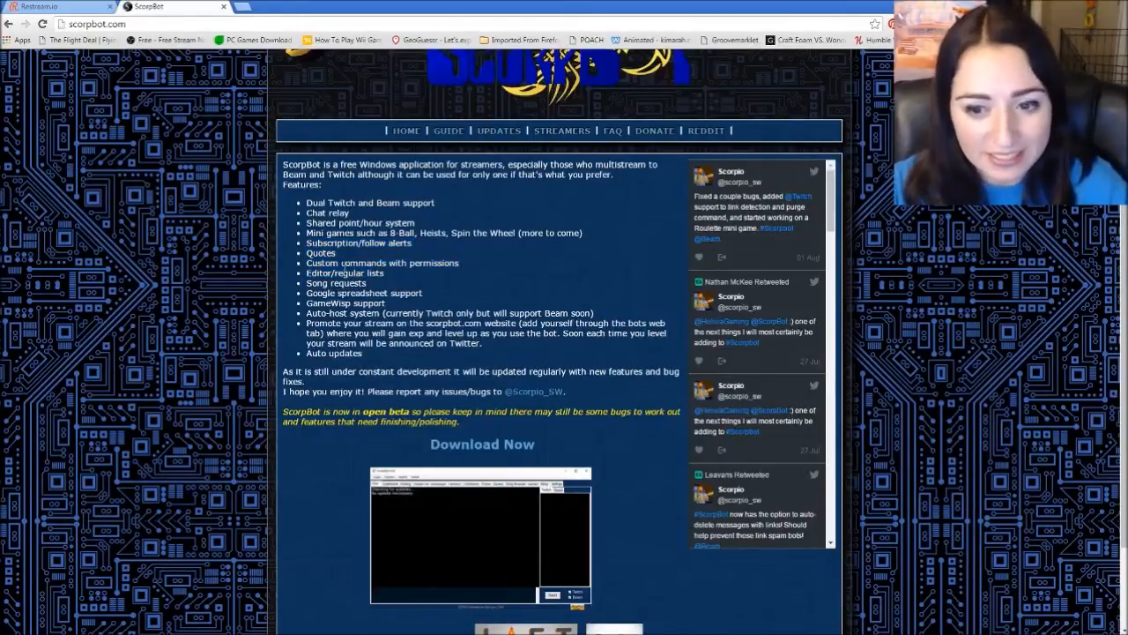
Launch the ScorpBot application from its desktop shortcut.
{"action": "left_click_drag", "start_coordinate": [303, 271], "coordinate": [343, 325]}
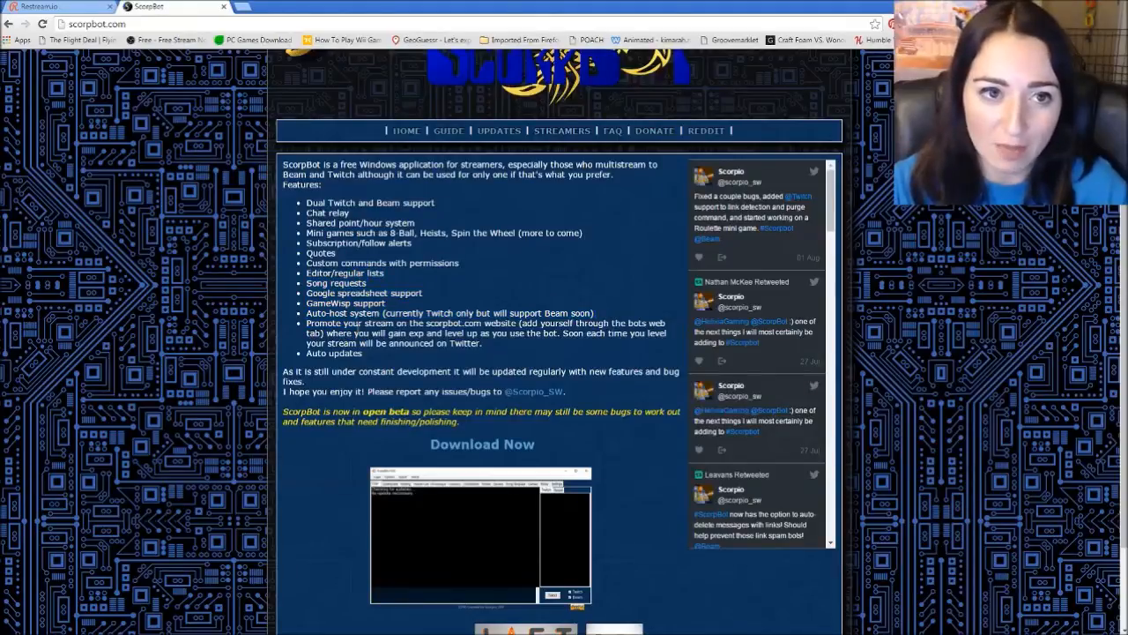
{"action": "double_click", "coordinate": [321, 282]}
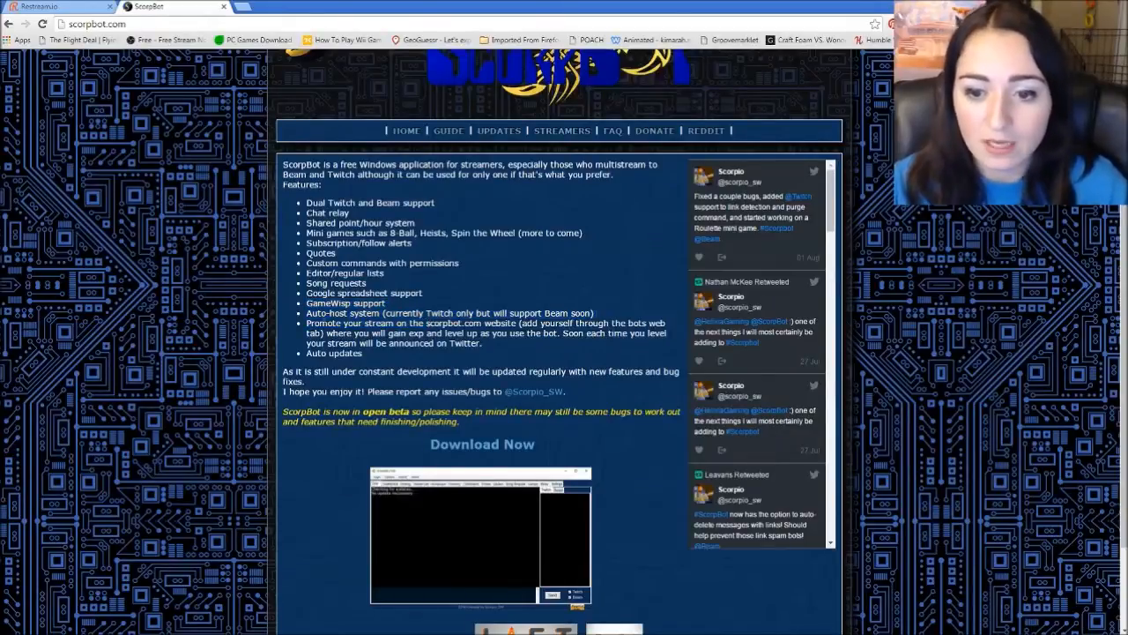
{"action": "left_click_drag", "start_coordinate": [307, 314], "coordinate": [483, 353]}
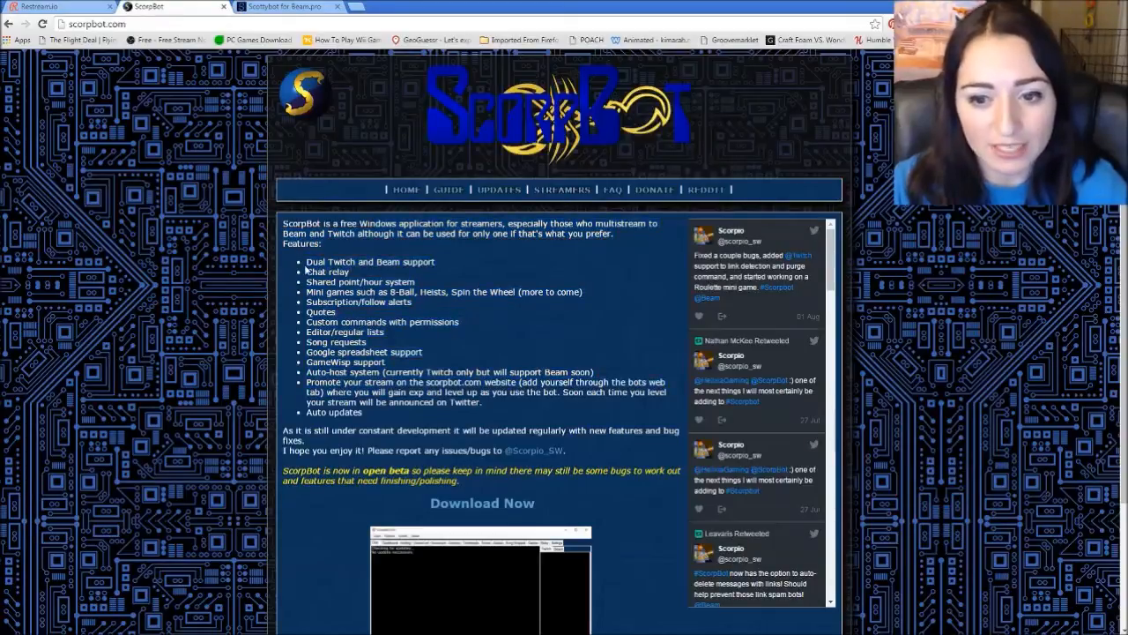
{"action": "double_click", "coordinate": [370, 261]}
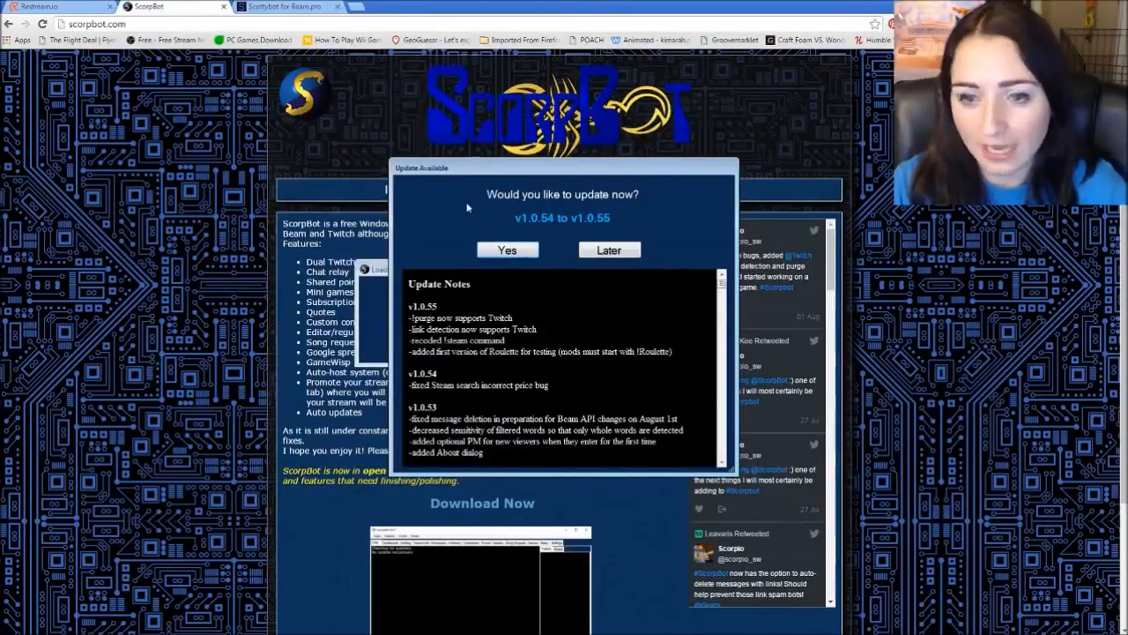
Accept the update to v1.0.55 and glance at the Song Request queue before returning to Chat.
{"action": "left_click", "coordinate": [608, 250]}
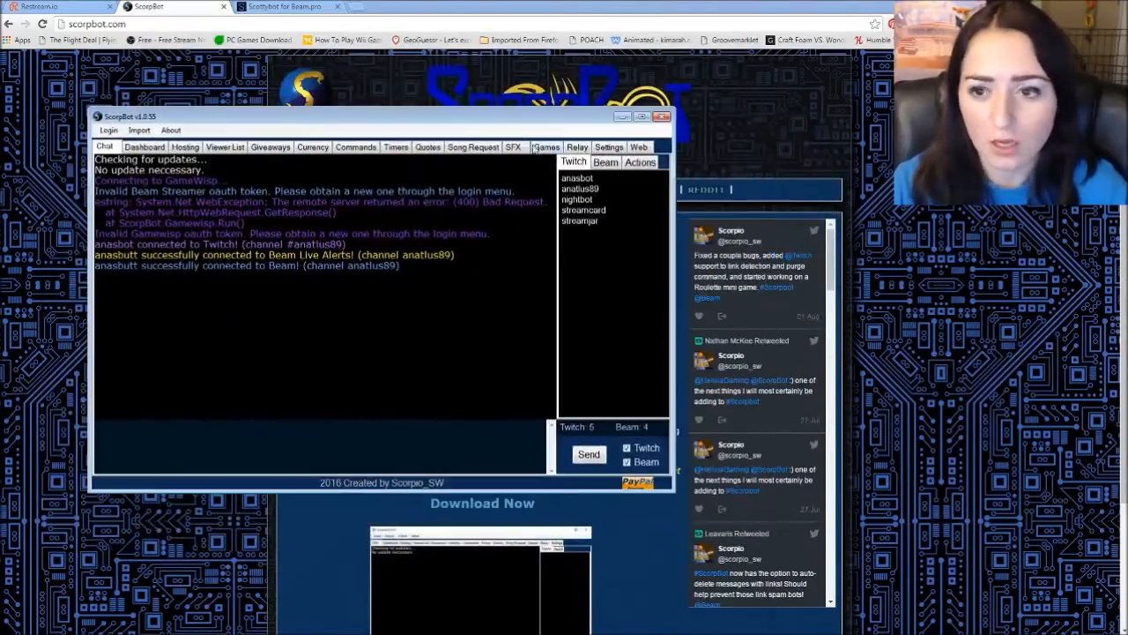
{"action": "left_click", "coordinate": [473, 146]}
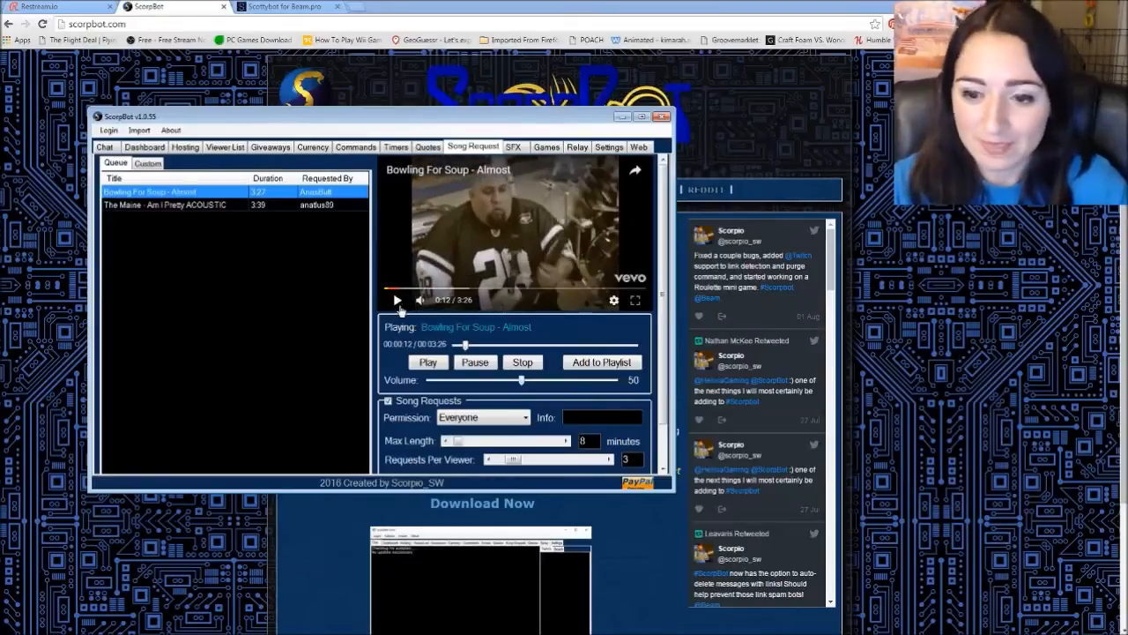
{"action": "left_click", "coordinate": [104, 146]}
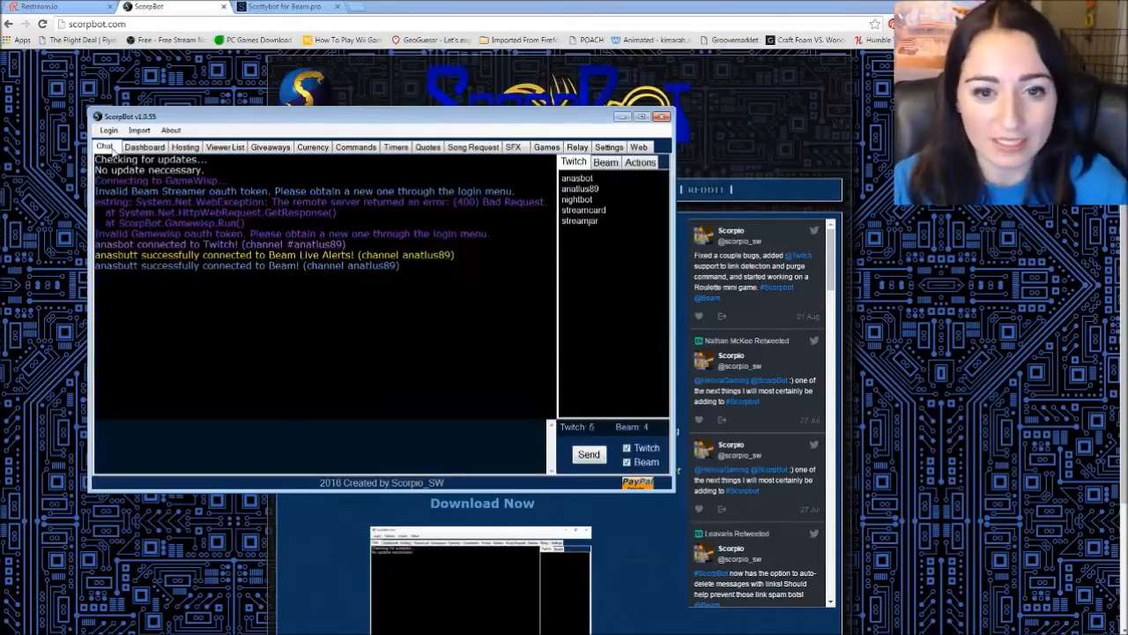
Bring up the Bot Login authentication settings from the Login menu.
{"action": "left_click", "coordinate": [109, 131]}
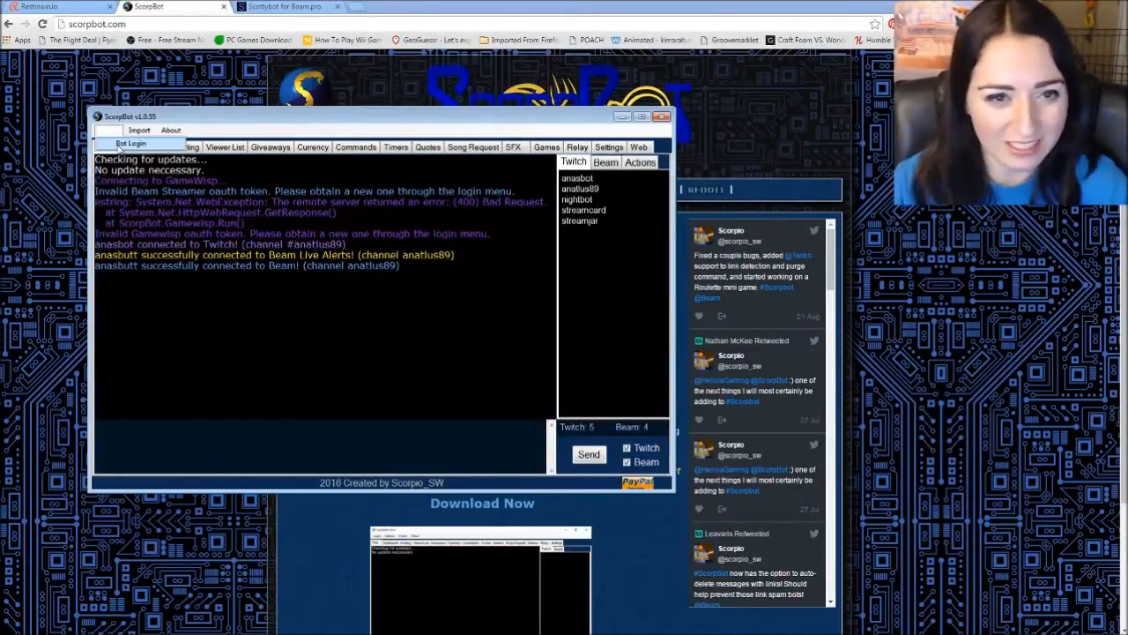
{"action": "left_click", "coordinate": [125, 143]}
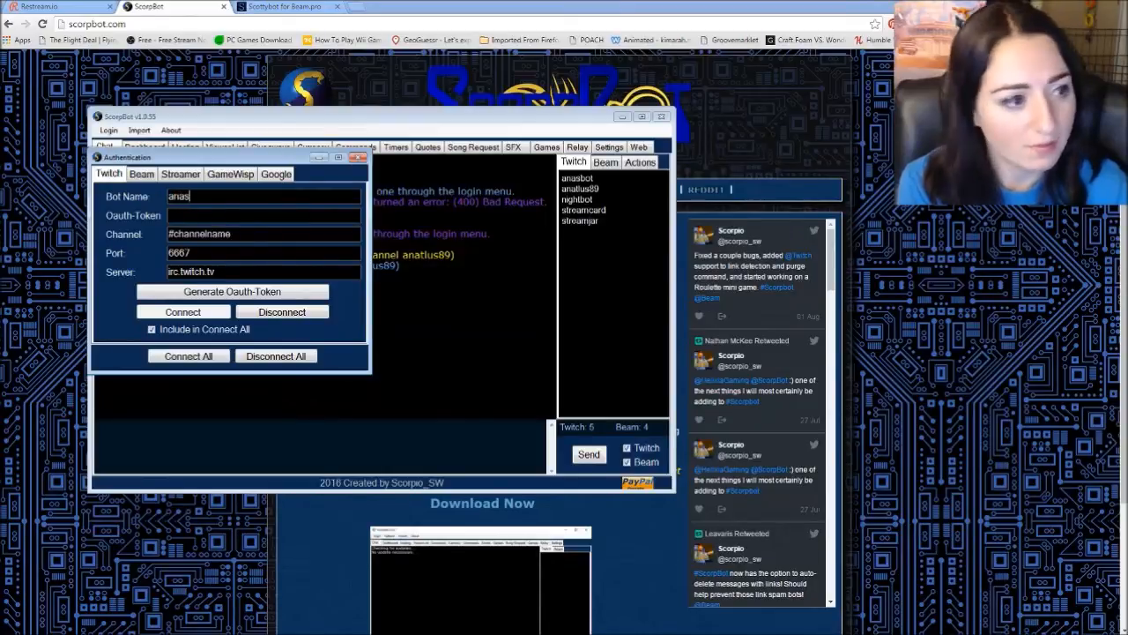
Enter the Twitch bot name 'bot' and channel '#anatlus89' in the Authentication window.
{"action": "type", "text": "bot"}
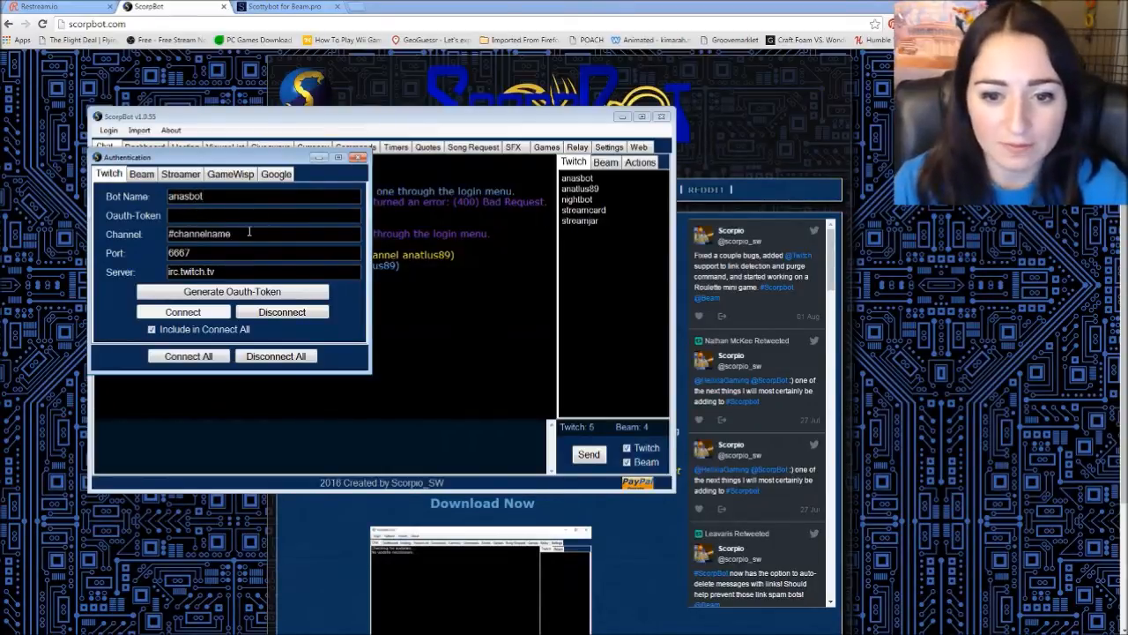
{"action": "type", "text": "#anatlus89"}
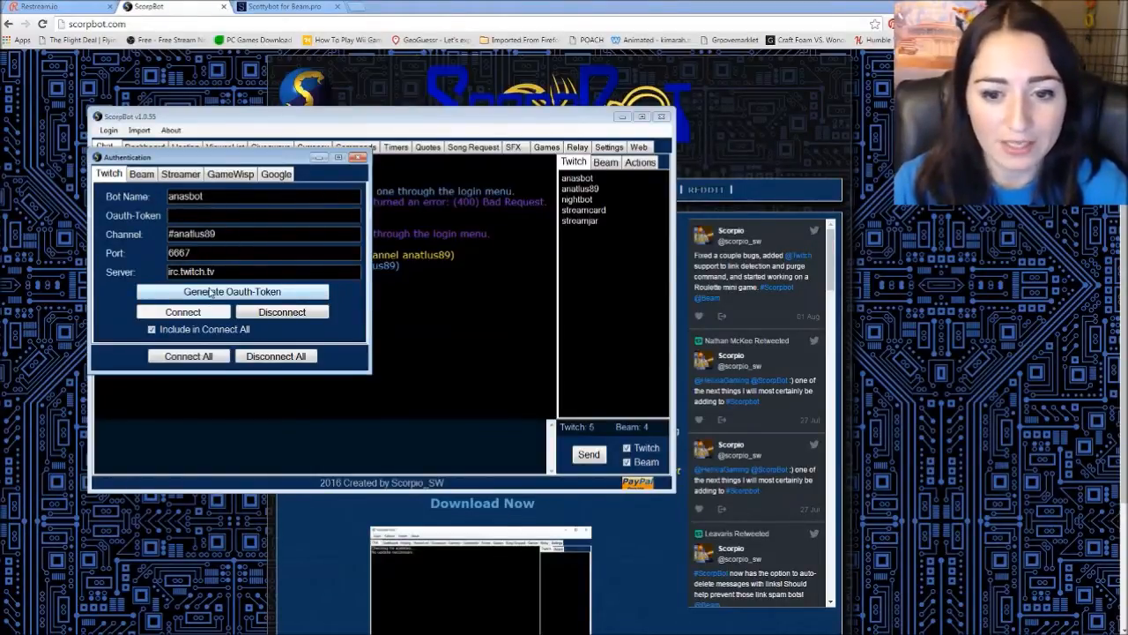
{"action": "left_click", "coordinate": [233, 291]}
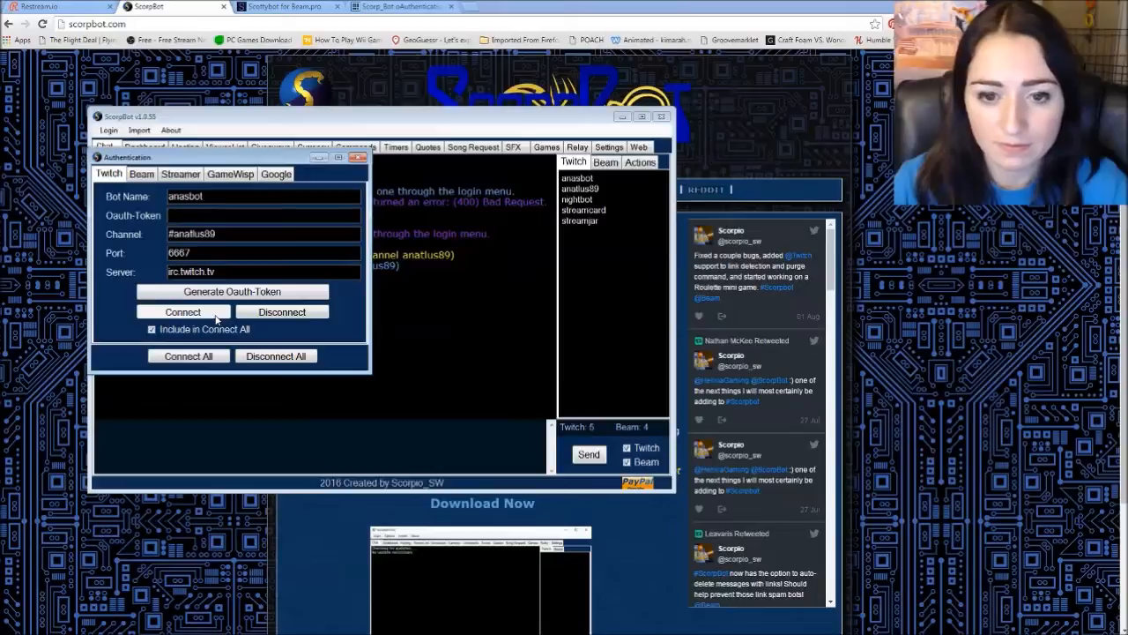
Review the Beam, Streamer and GameWisp credentials, then connect all accounts.
{"action": "left_click", "coordinate": [141, 174]}
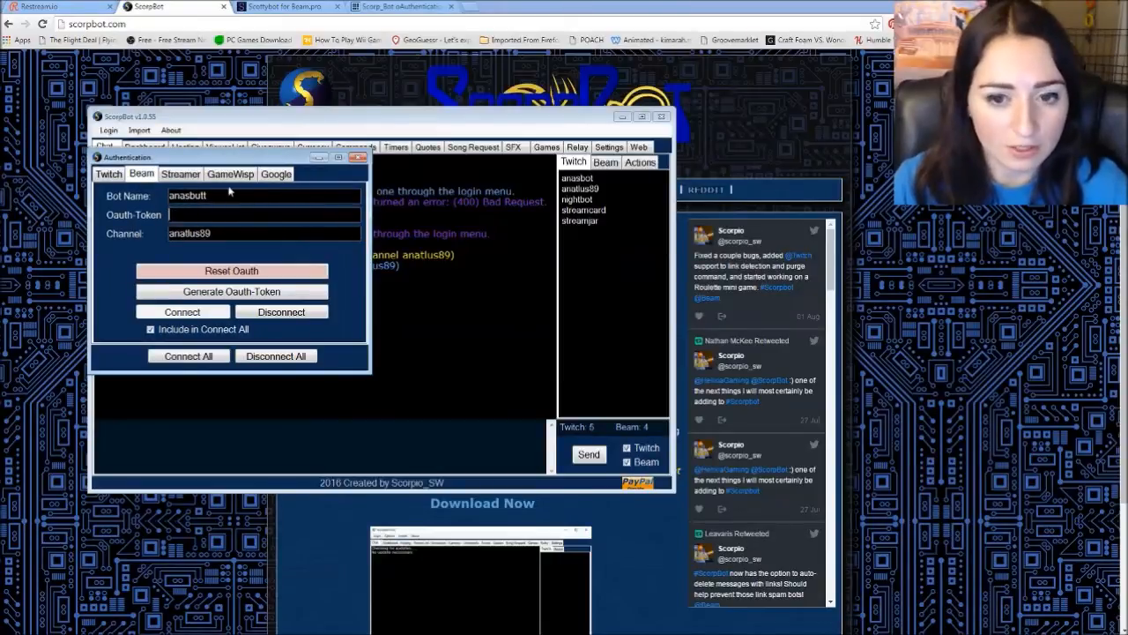
{"action": "double_click", "coordinate": [186, 194]}
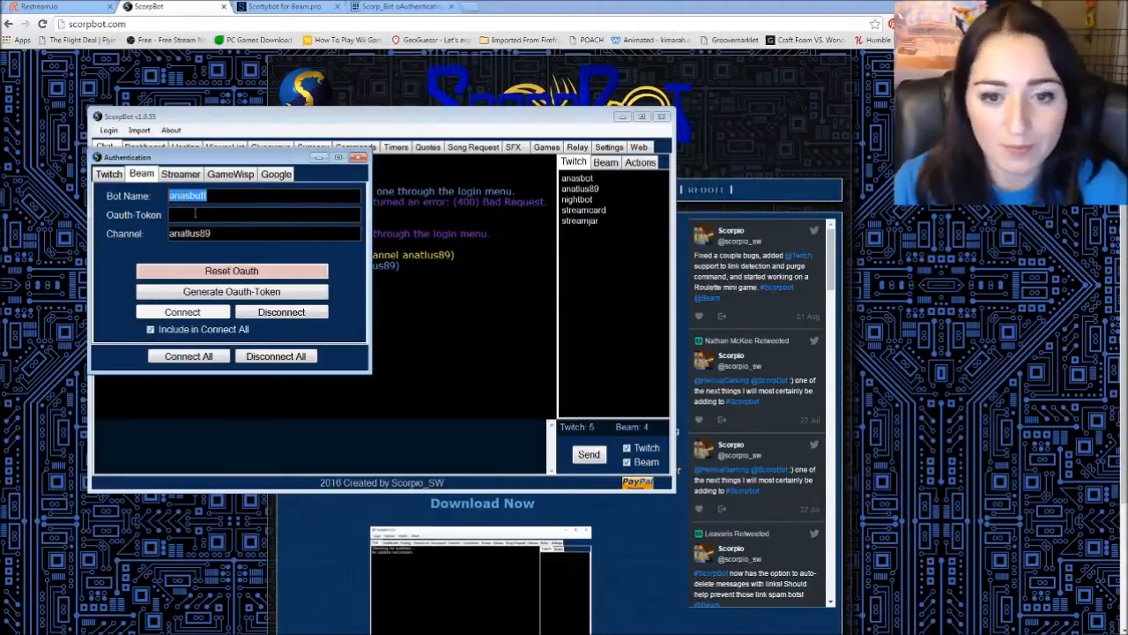
{"action": "left_click", "coordinate": [262, 215]}
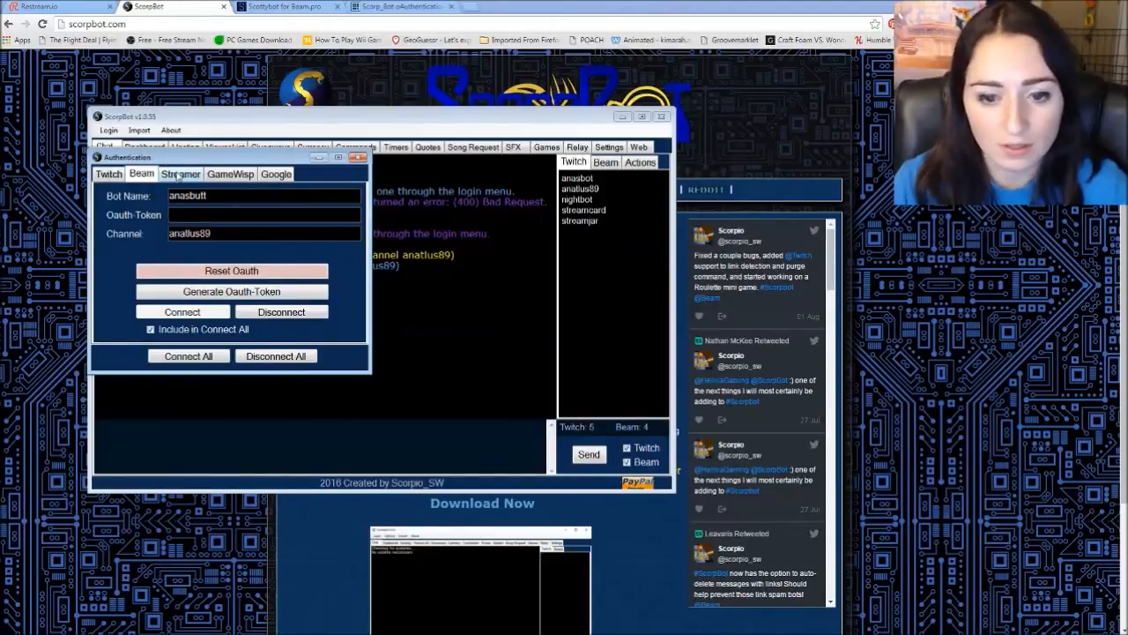
{"action": "left_click", "coordinate": [180, 174]}
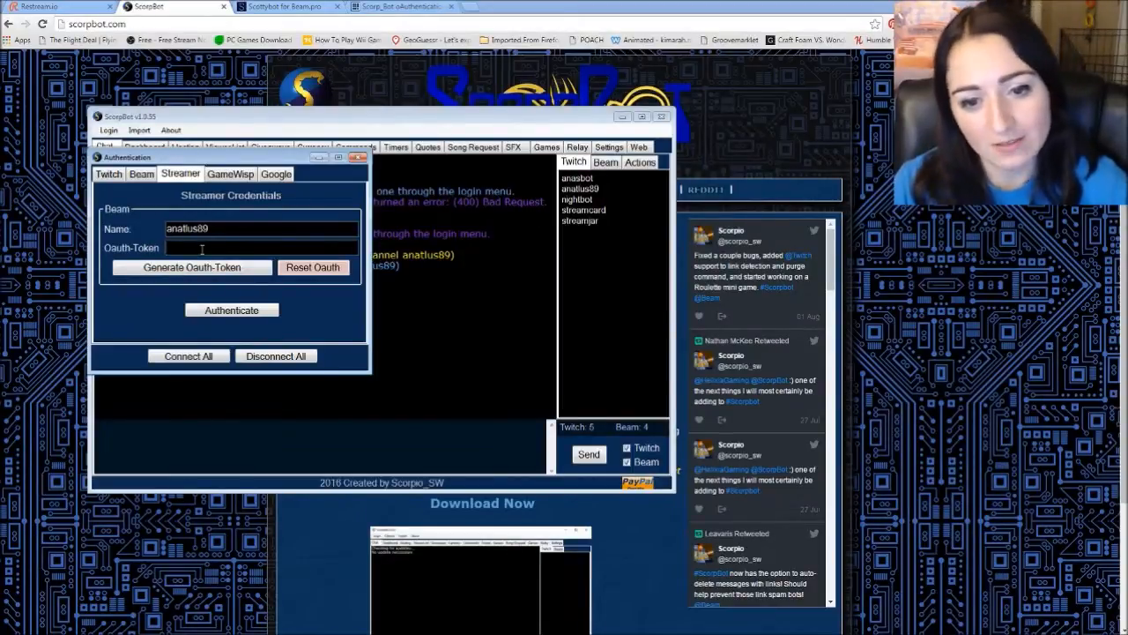
{"action": "left_click", "coordinate": [230, 175]}
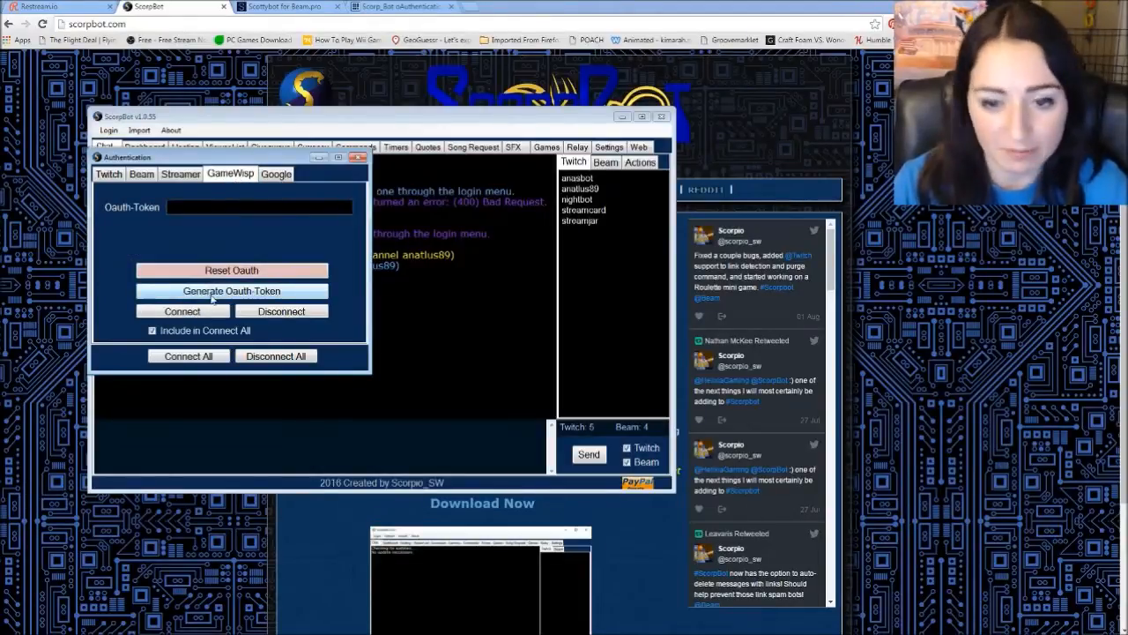
{"action": "left_click", "coordinate": [356, 157]}
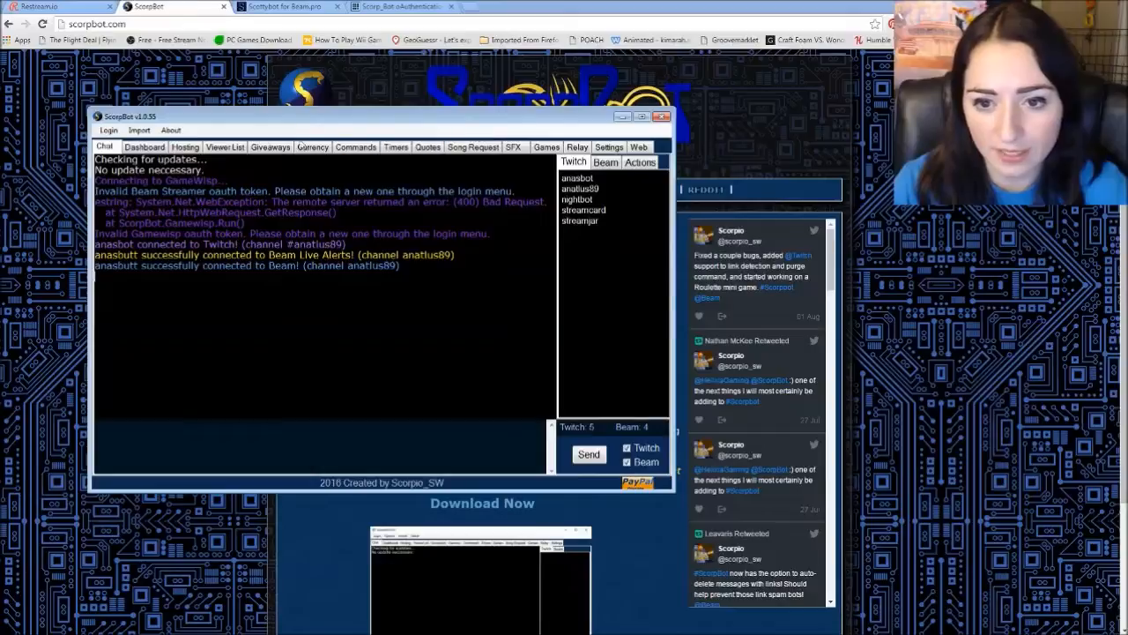
Show the Relay settings with the chat message formats and Relay Chat option.
{"action": "left_click", "coordinate": [578, 147]}
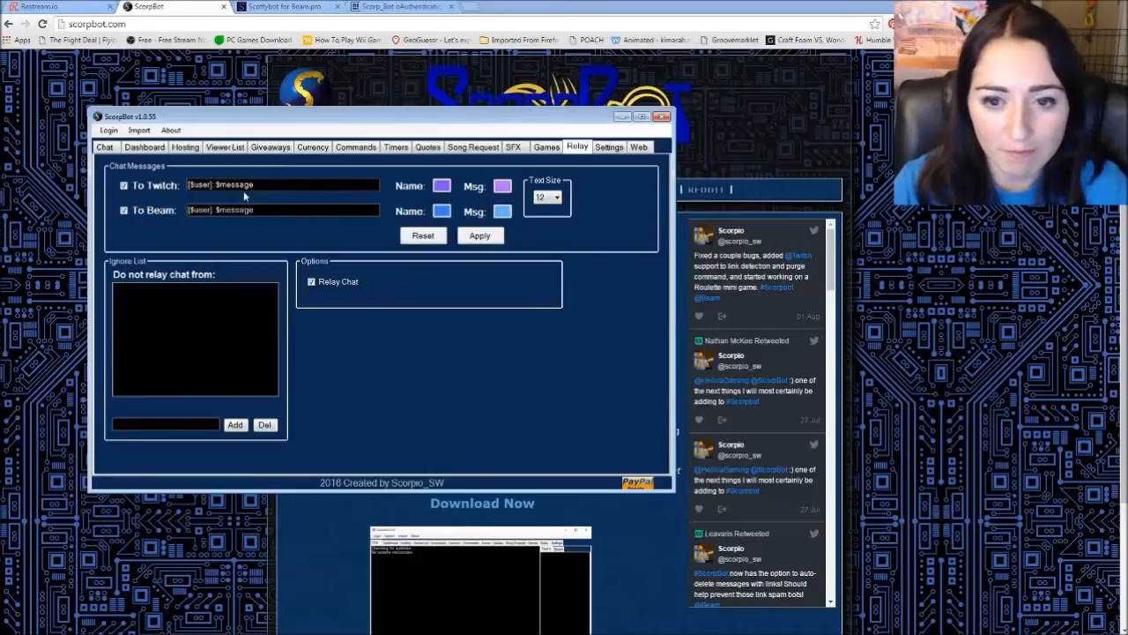
{"action": "double_click", "coordinate": [199, 185]}
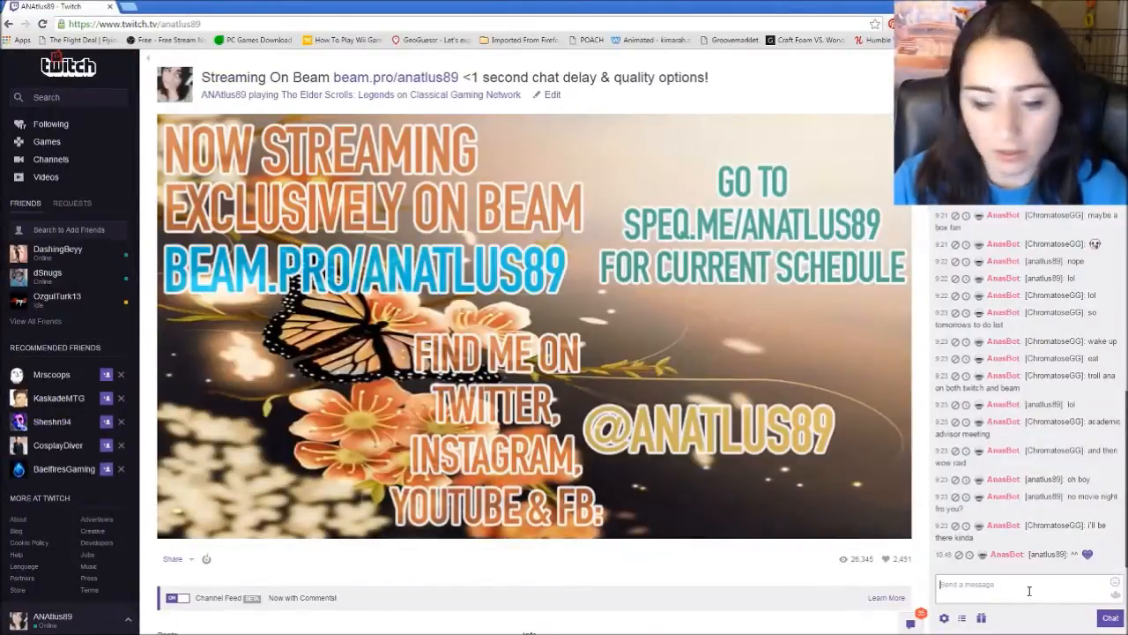
Post the test message 'if i type he' in Twitch chat for the bot to relay.
{"action": "type", "text": "if i type he"}
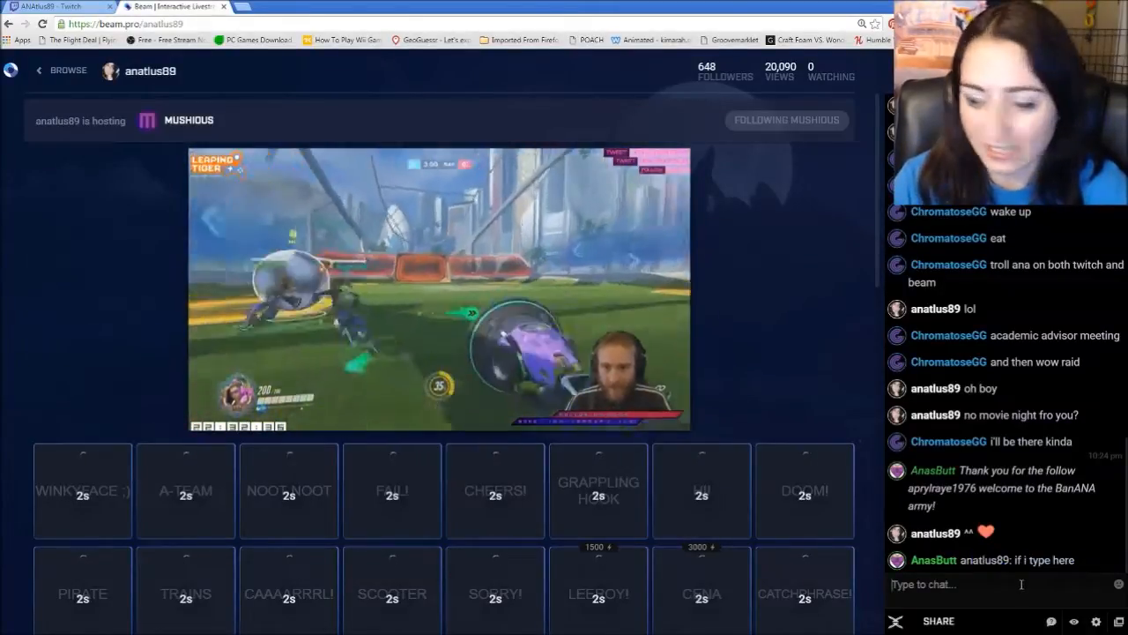
Post 'and if i type here' in Beam chat so the bot relays it to Twitch.
{"action": "type", "text": "and if i type here"}
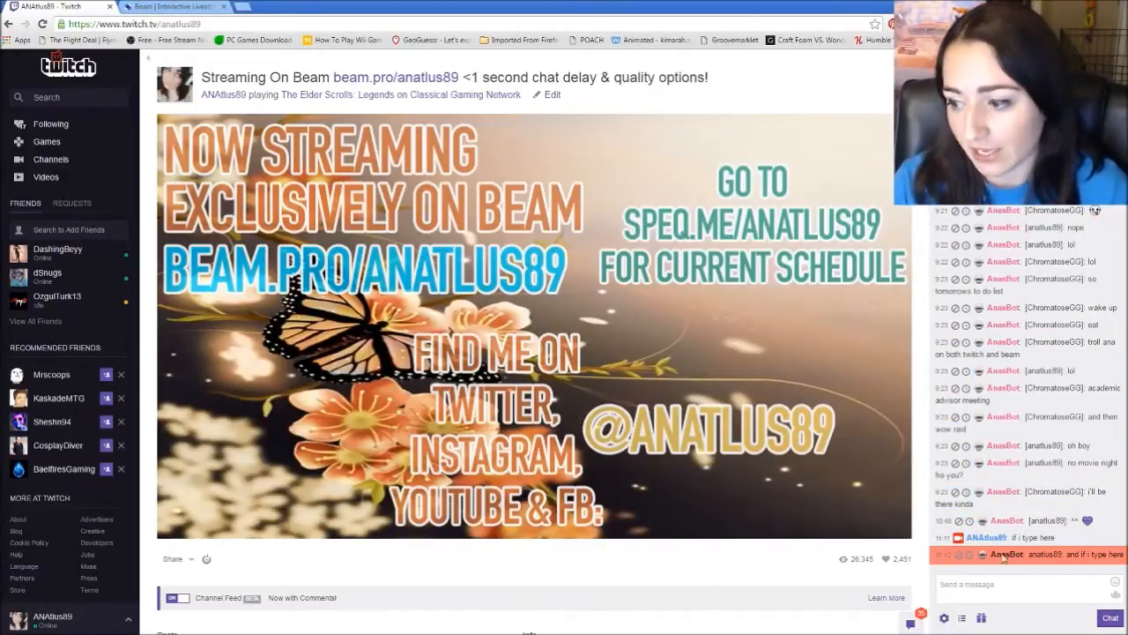
Return to the Beam stream page after confirming the relayed message in Twitch.
{"action": "left_click", "coordinate": [1014, 584]}
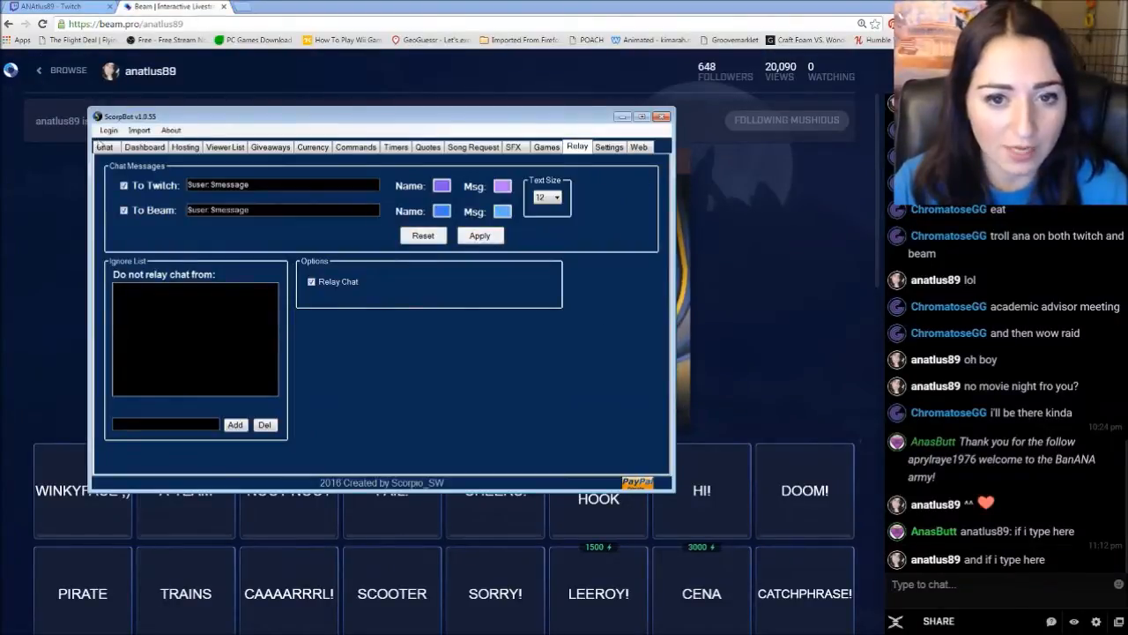
Show the Dashboard, Hosting, Viewer List and Currency sections of ScorpBot.
{"action": "left_click", "coordinate": [145, 147]}
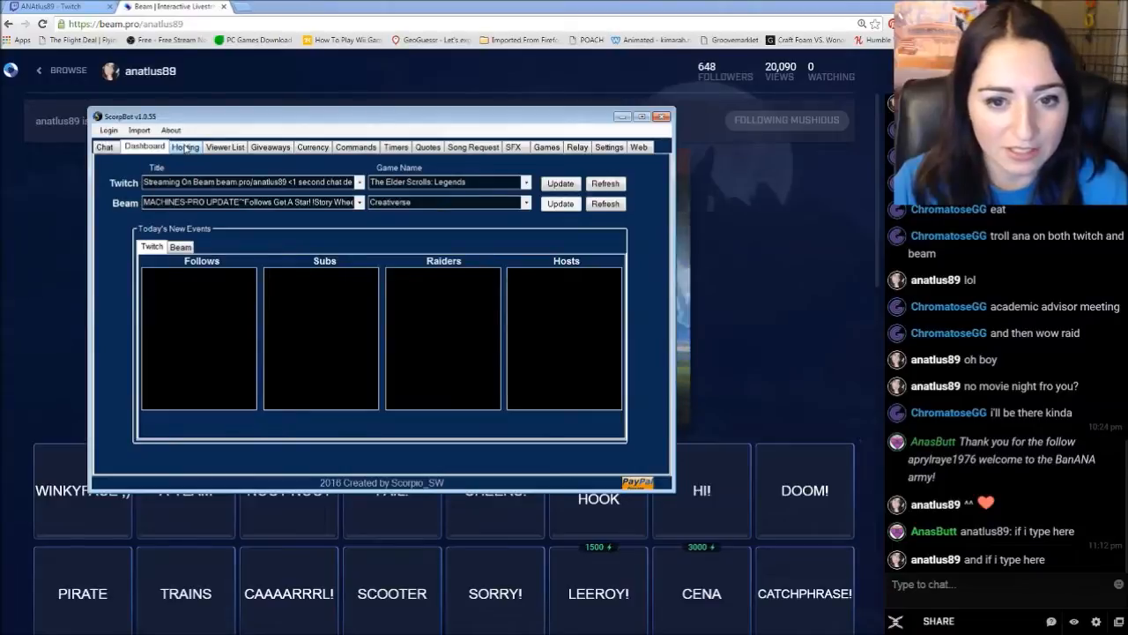
{"action": "left_click", "coordinate": [185, 146]}
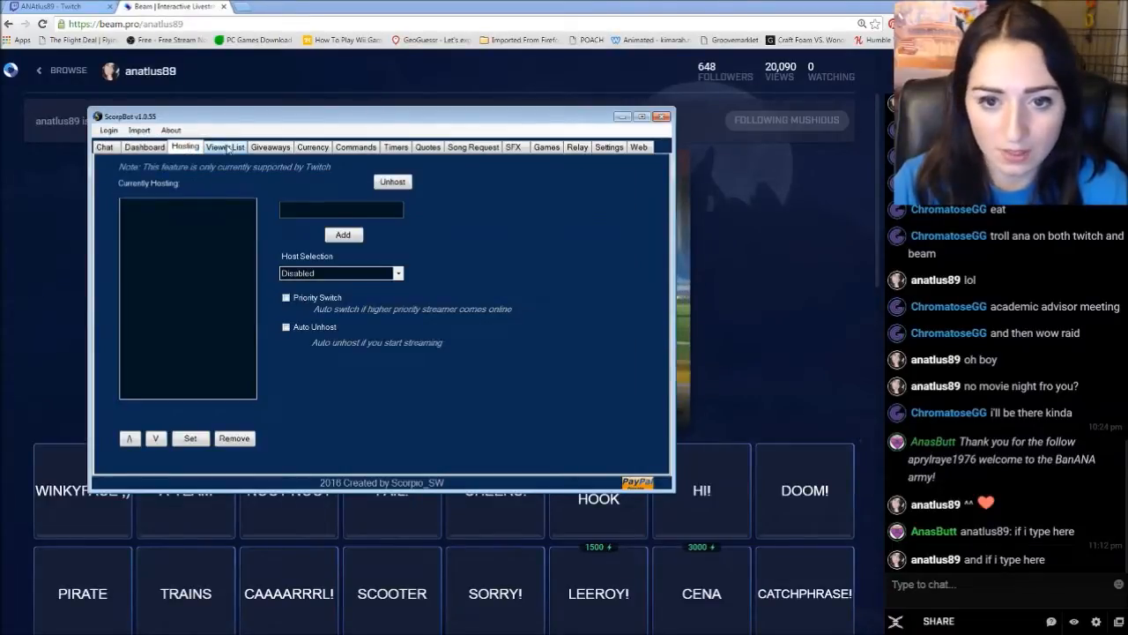
{"action": "left_click", "coordinate": [224, 147]}
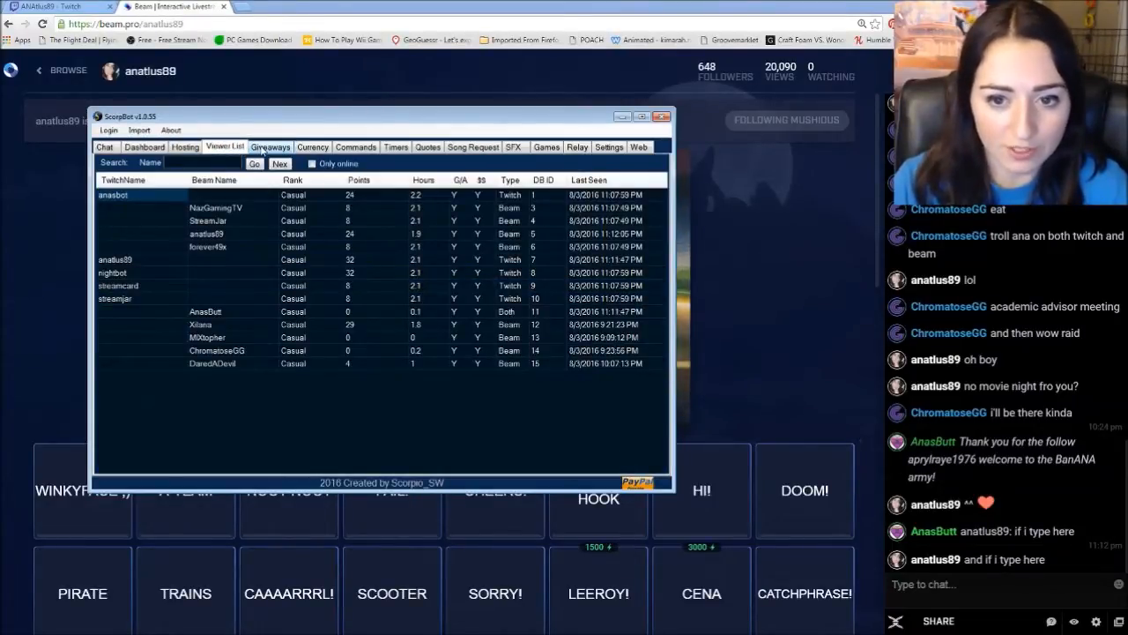
{"action": "left_click", "coordinate": [312, 146]}
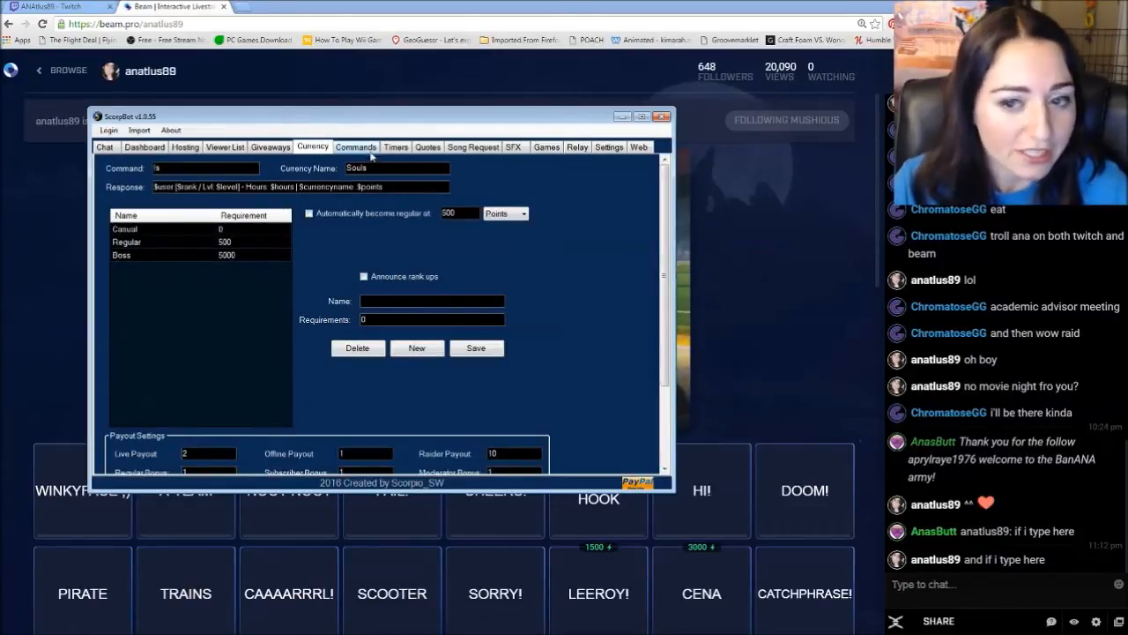
Show the Commands, Timers, SFX and Games sections, ending on the 8-ball game settings.
{"action": "left_click", "coordinate": [356, 147]}
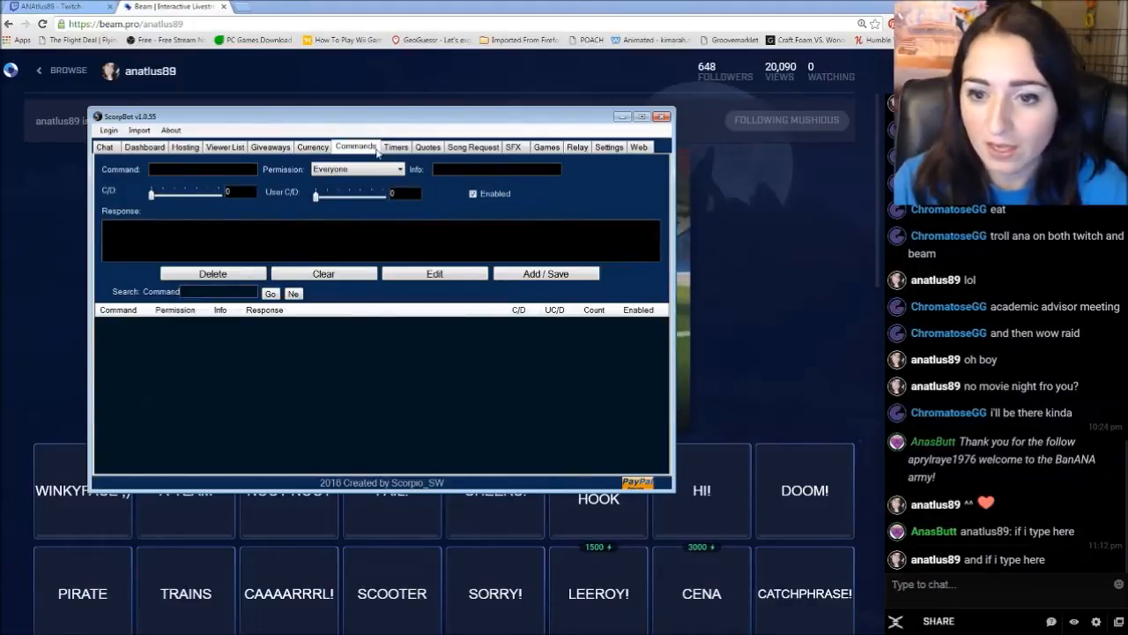
{"action": "left_click", "coordinate": [395, 146]}
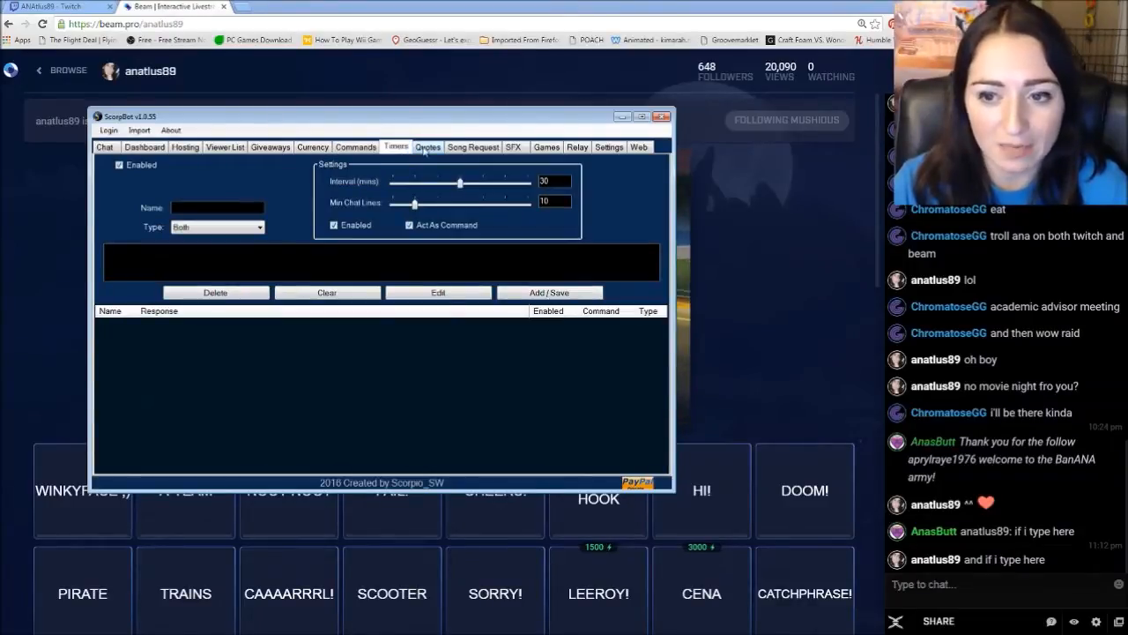
{"action": "left_click", "coordinate": [515, 147]}
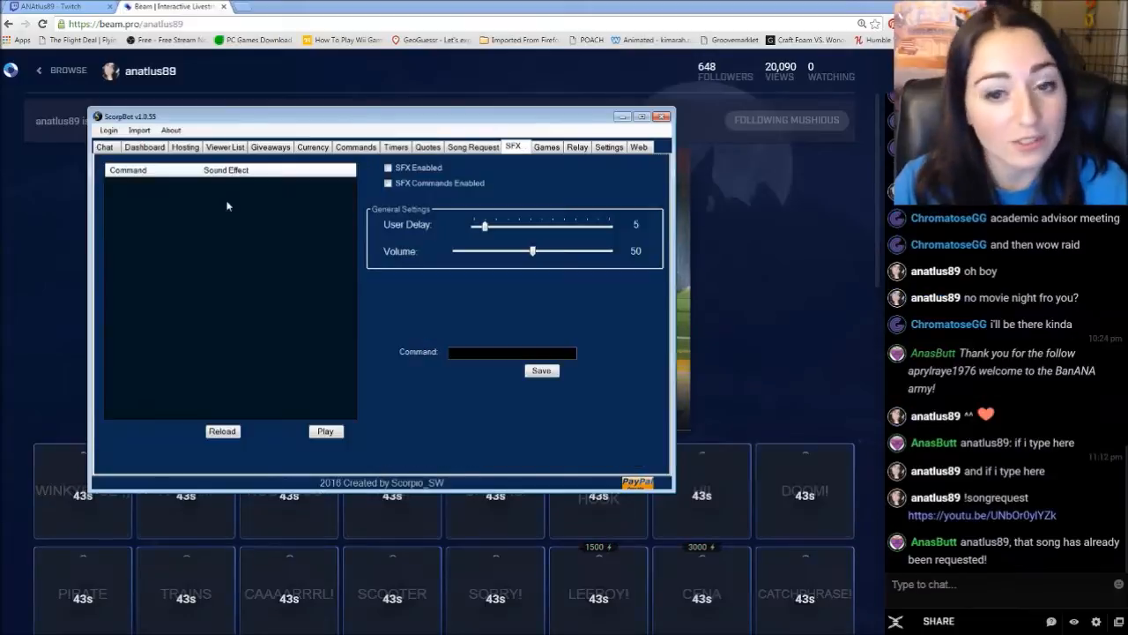
{"action": "left_click", "coordinate": [547, 146]}
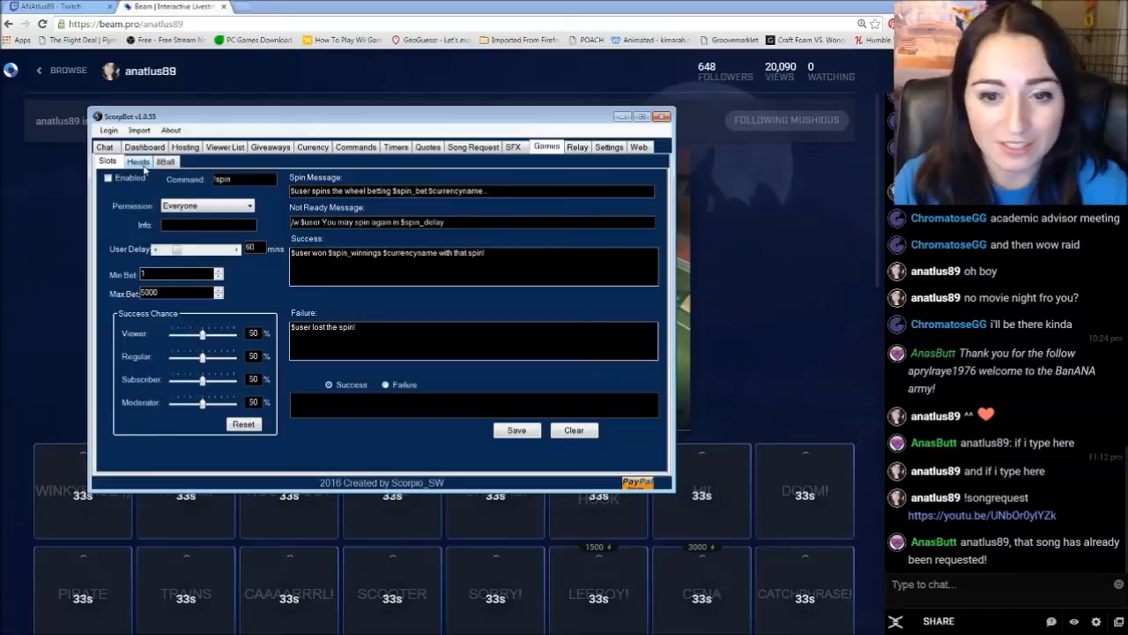
{"action": "left_click", "coordinate": [166, 163]}
{"action": "type", "text": "!"}
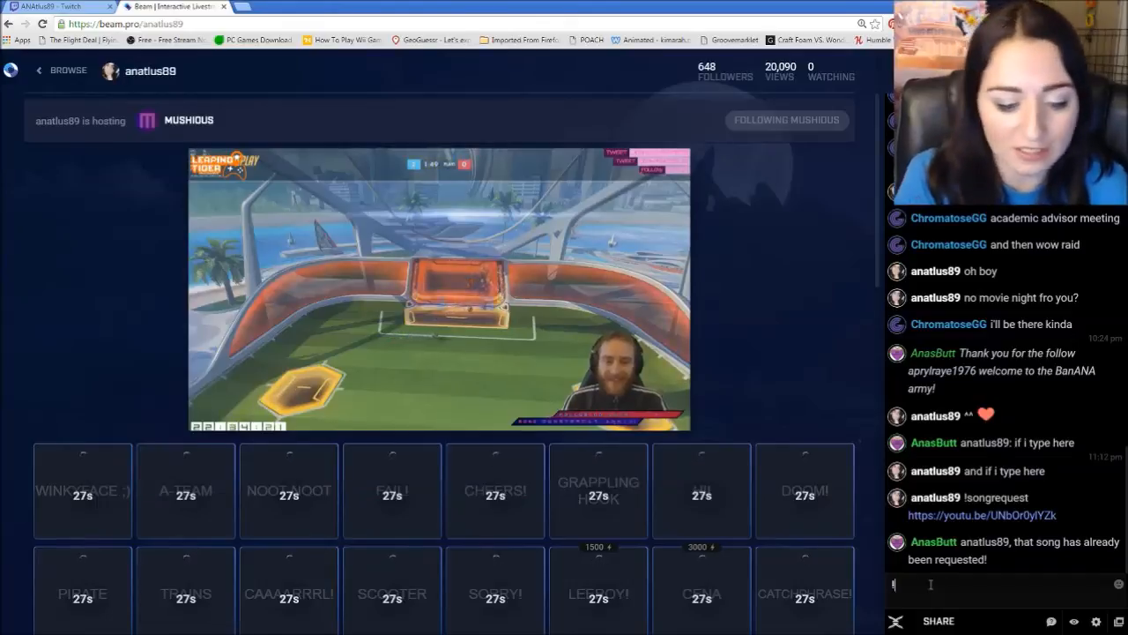
Ask the 8-ball '!q am i pretty' in Beam chat and get the bot's answer.
{"action": "type", "text": "q"}
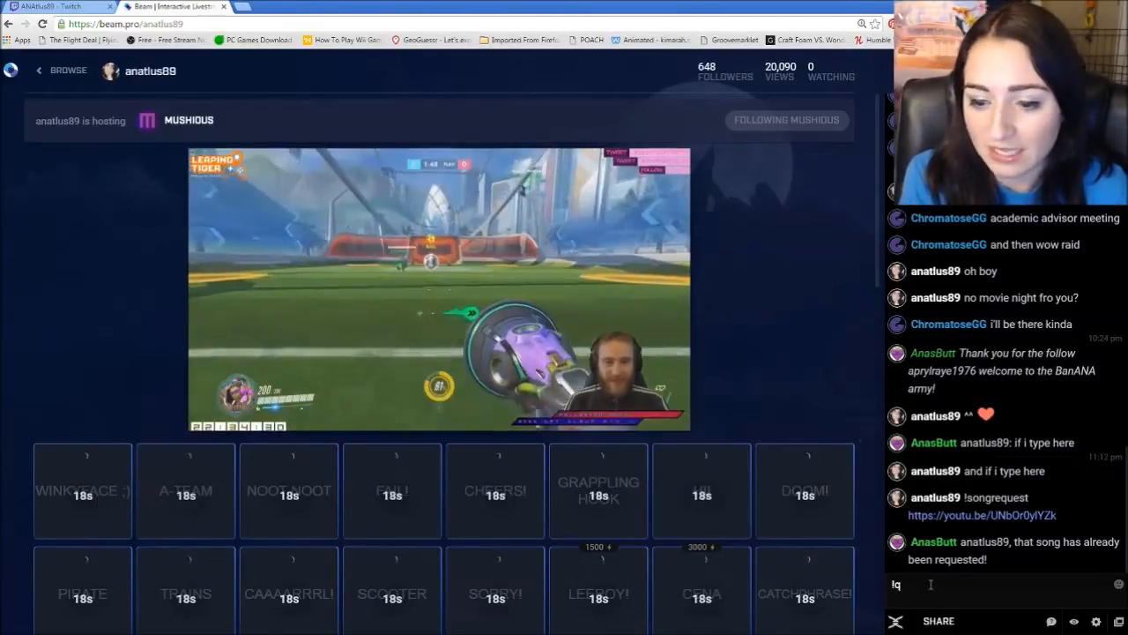
{"action": "type", "text": "a"}
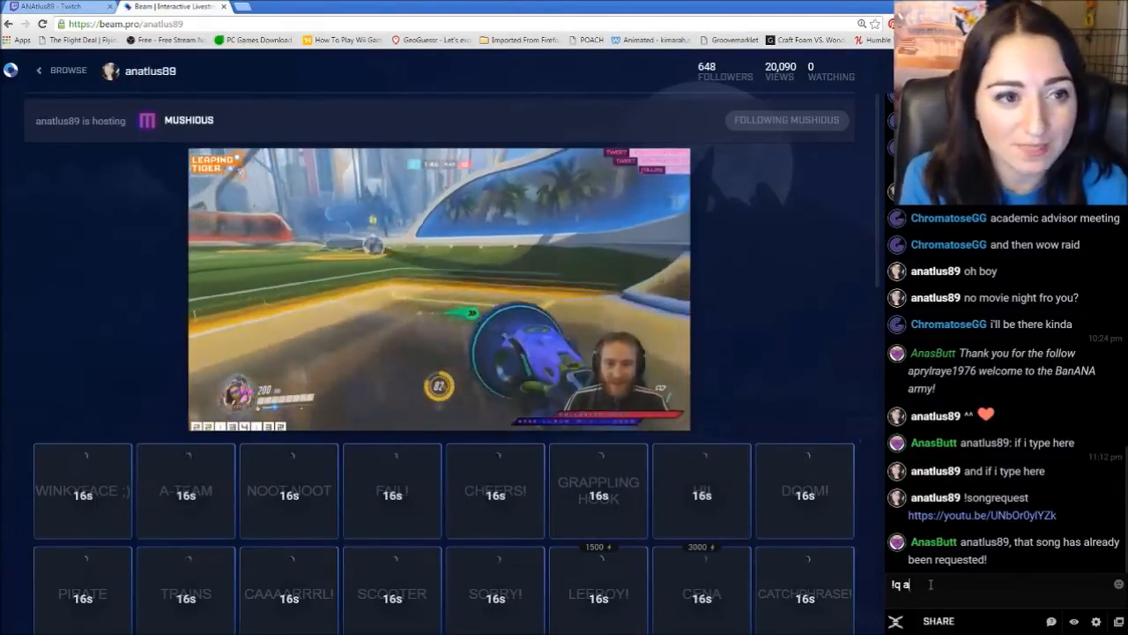
{"action": "type", "text": "m i pretty"}
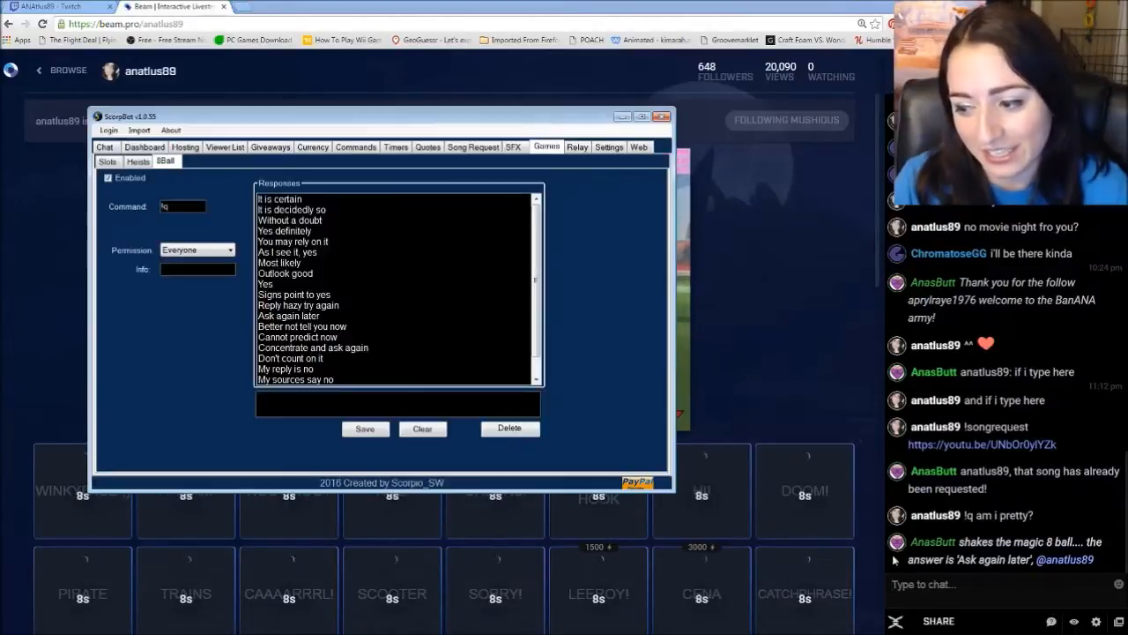
Review the 8-ball answers 'Concentrate and ask again' and 'My reply is no', drafting a reply 'says no way'.
{"action": "left_click", "coordinate": [314, 348]}
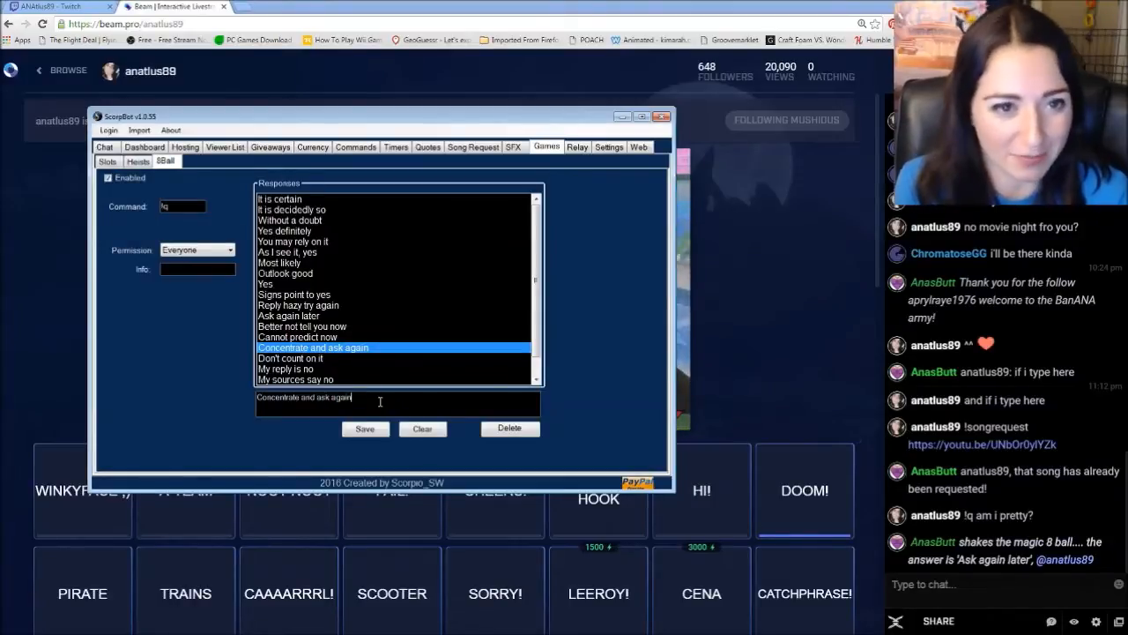
{"action": "left_click", "coordinate": [285, 368]}
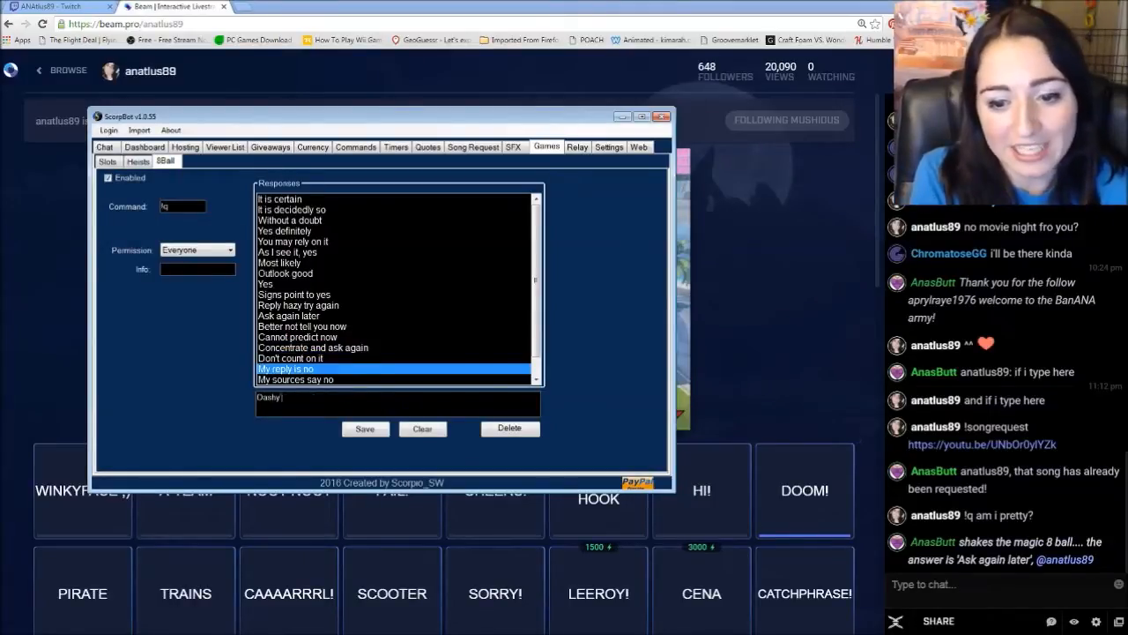
{"action": "type", "text": "says no way"}
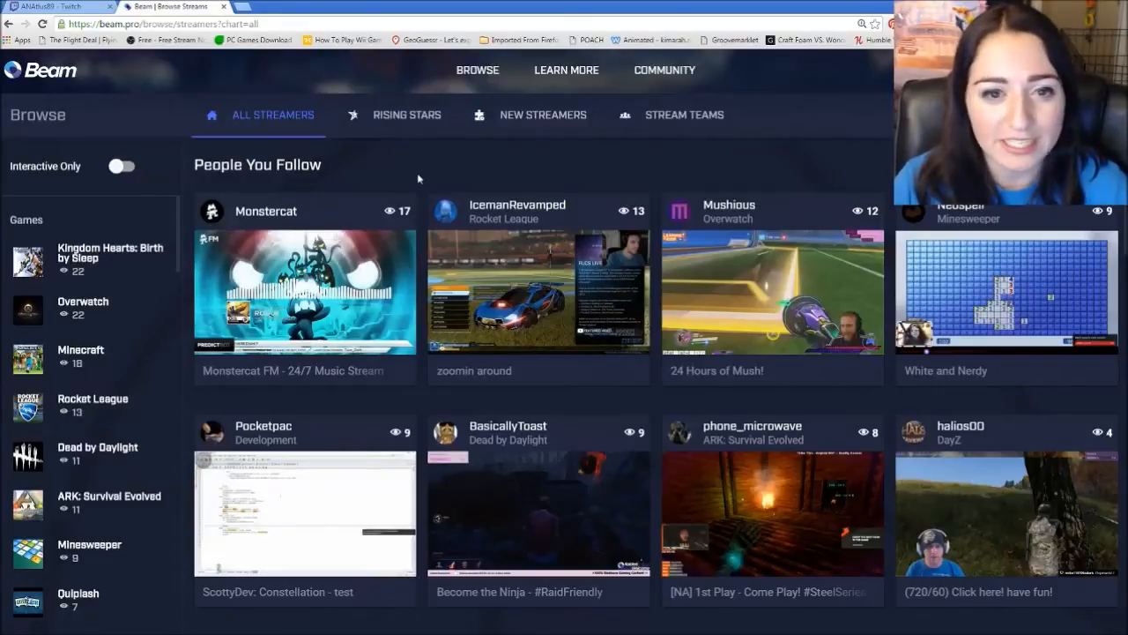
{"action": "double_click", "coordinate": [285, 166]}
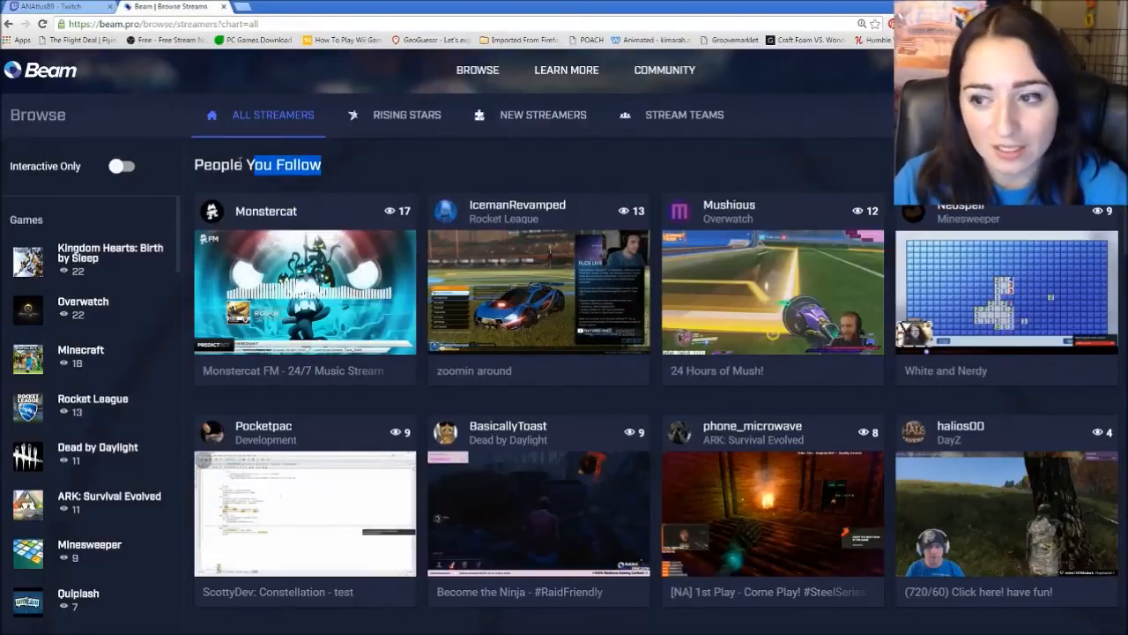